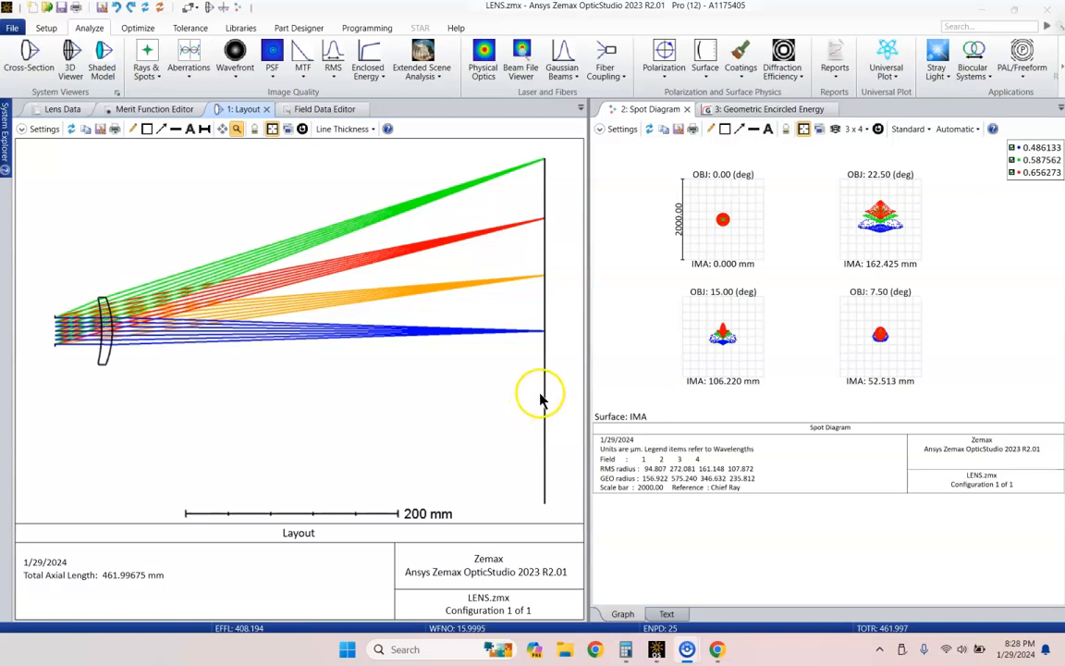
mouse_move(486, 174)
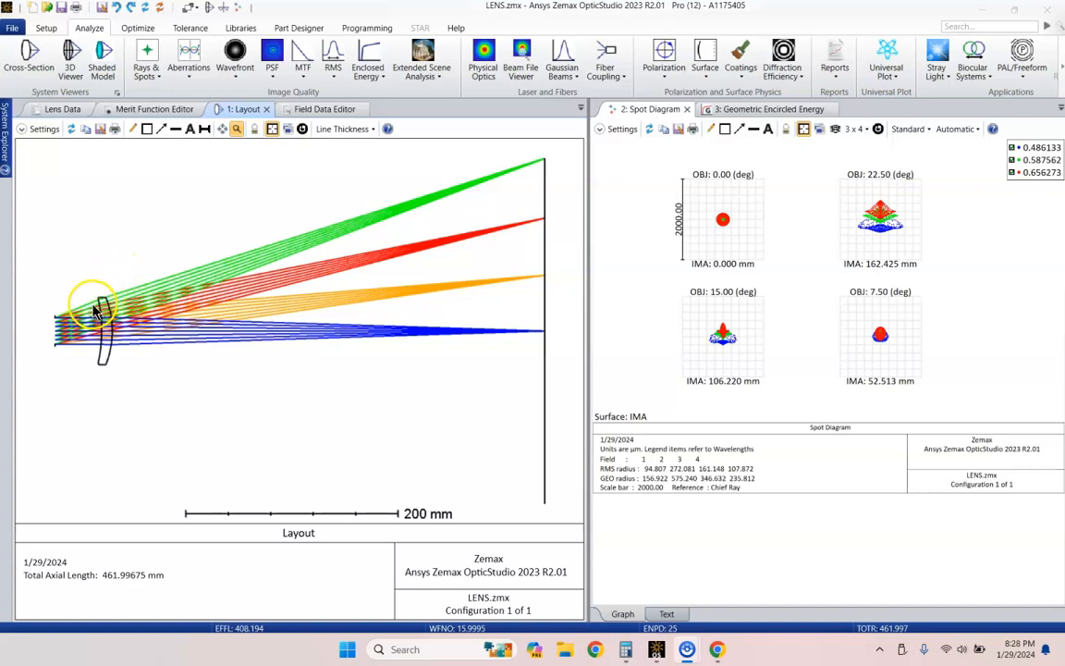
mouse_move(157, 341)
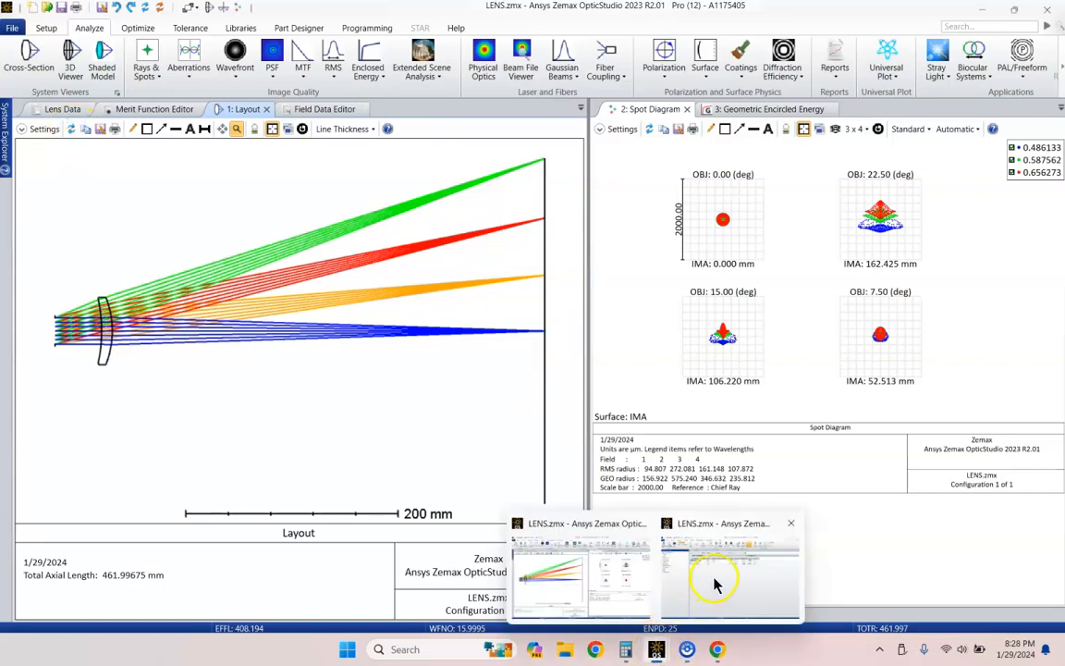
In the blank lens file, set the Entrance Pupil Diameter aperture to 25 and expand Fields
click(730, 574)
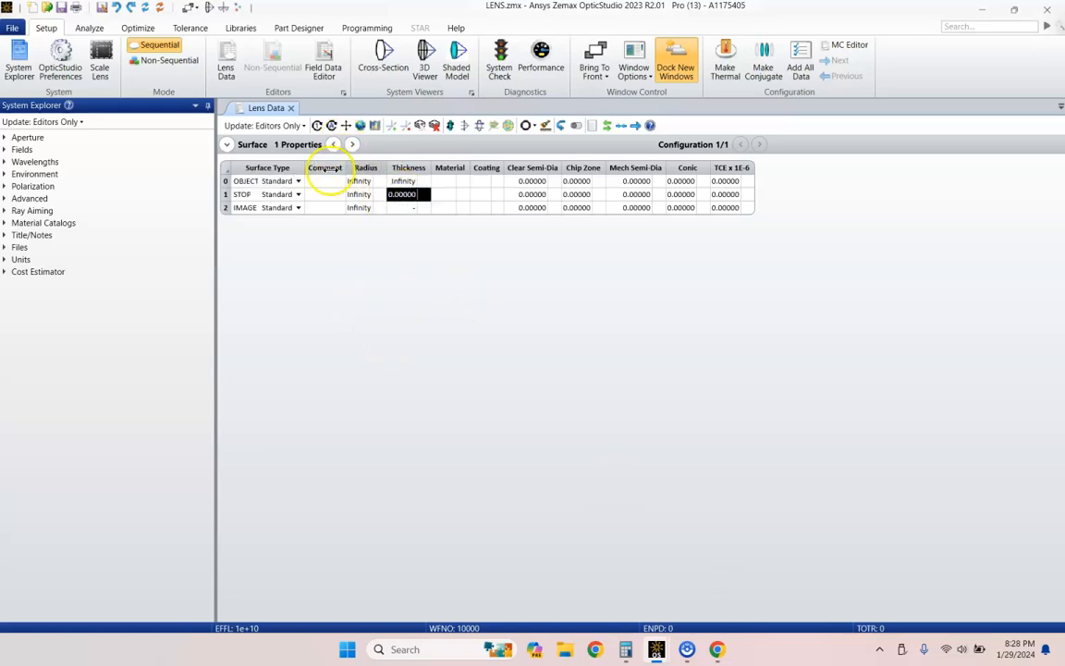
click(6, 137)
text(25)
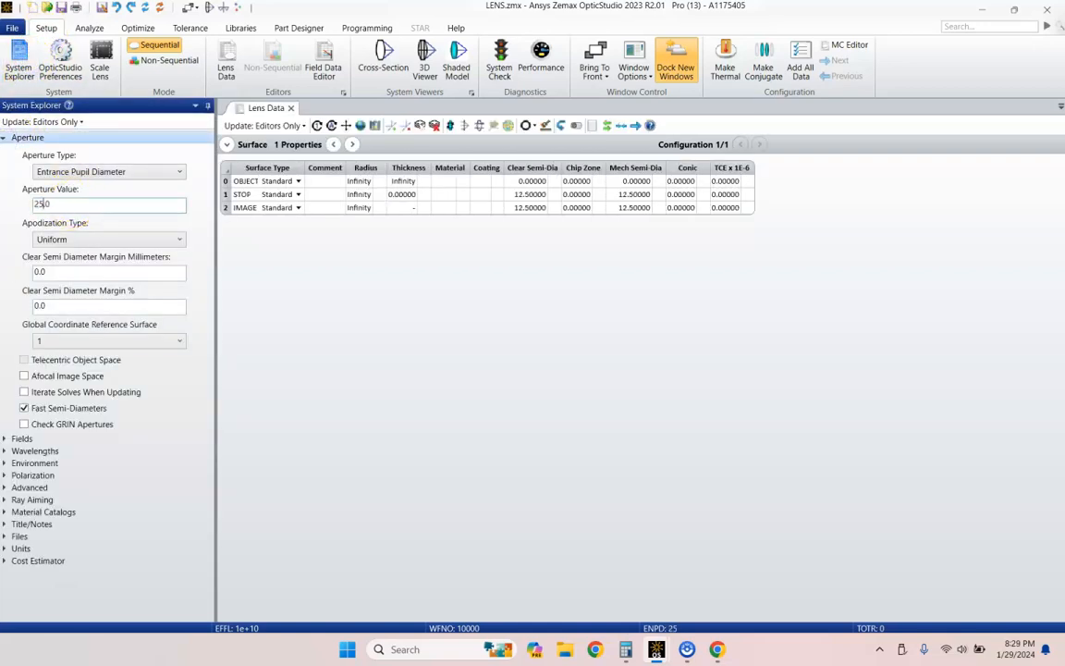
click(22, 149)
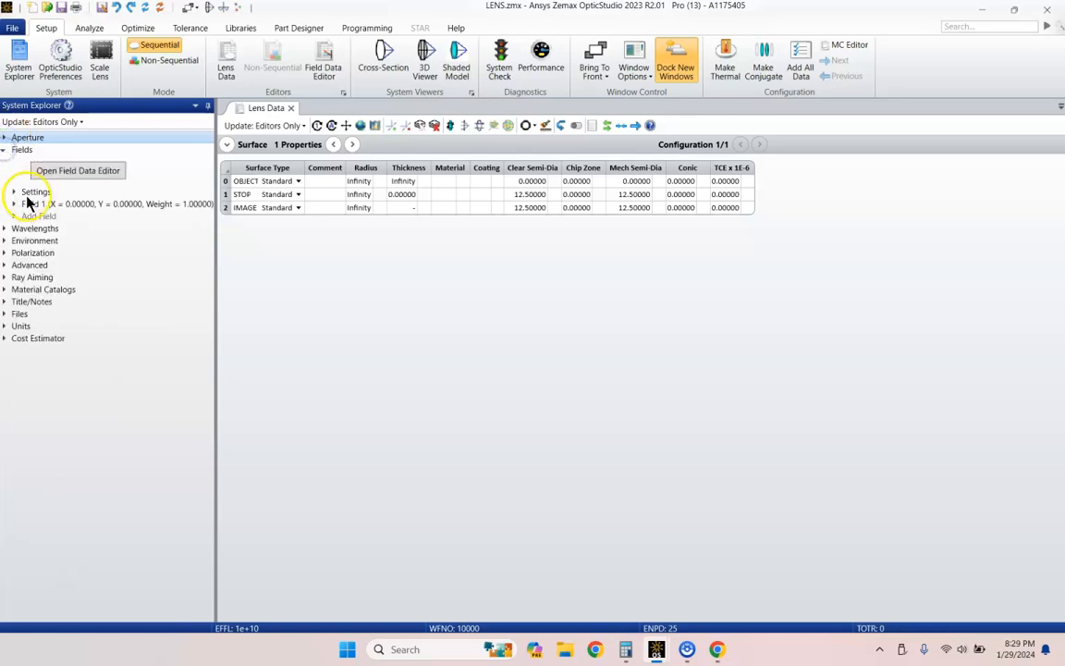
click(77, 170)
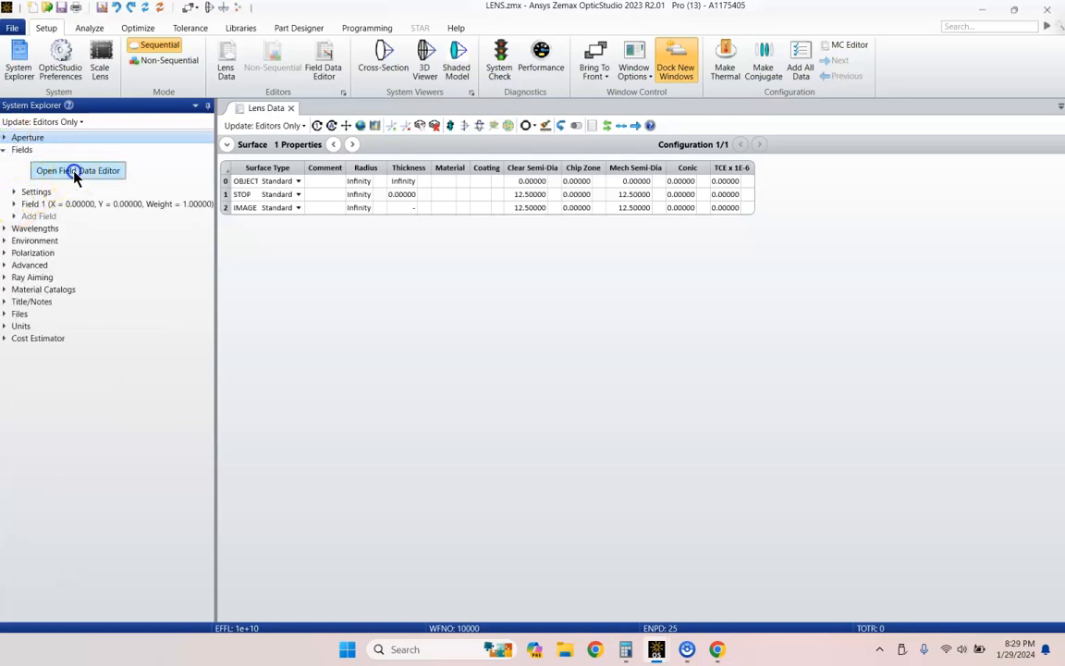
Apply the Fields Wizard: 4 uniformly spaced Y fields, max Y field 22.5 degrees
click(78, 170)
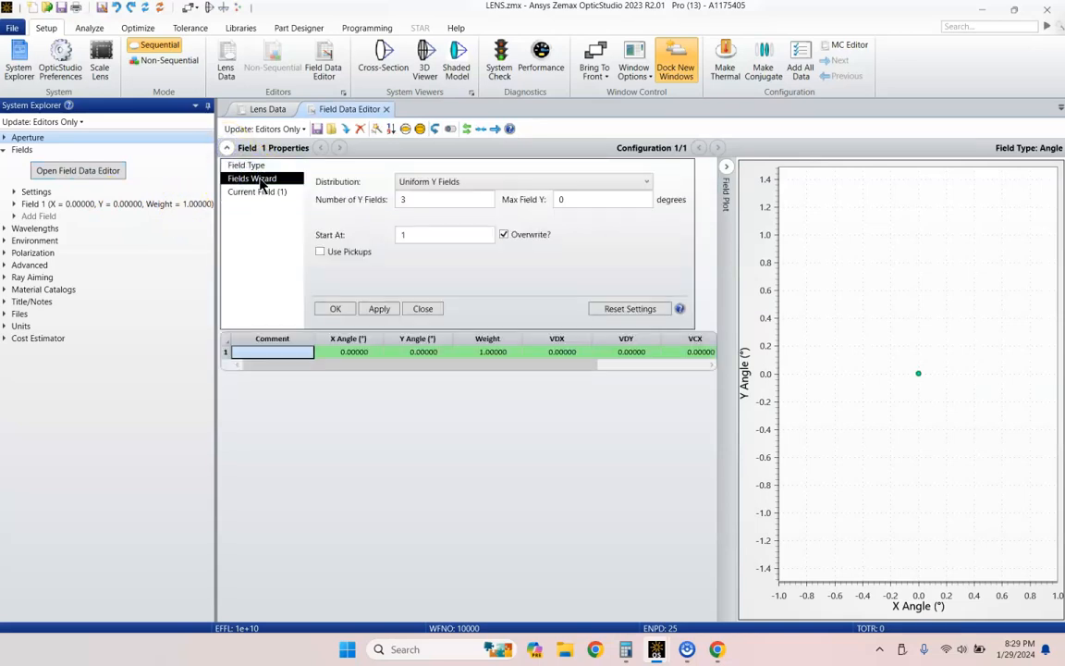
click(525, 181)
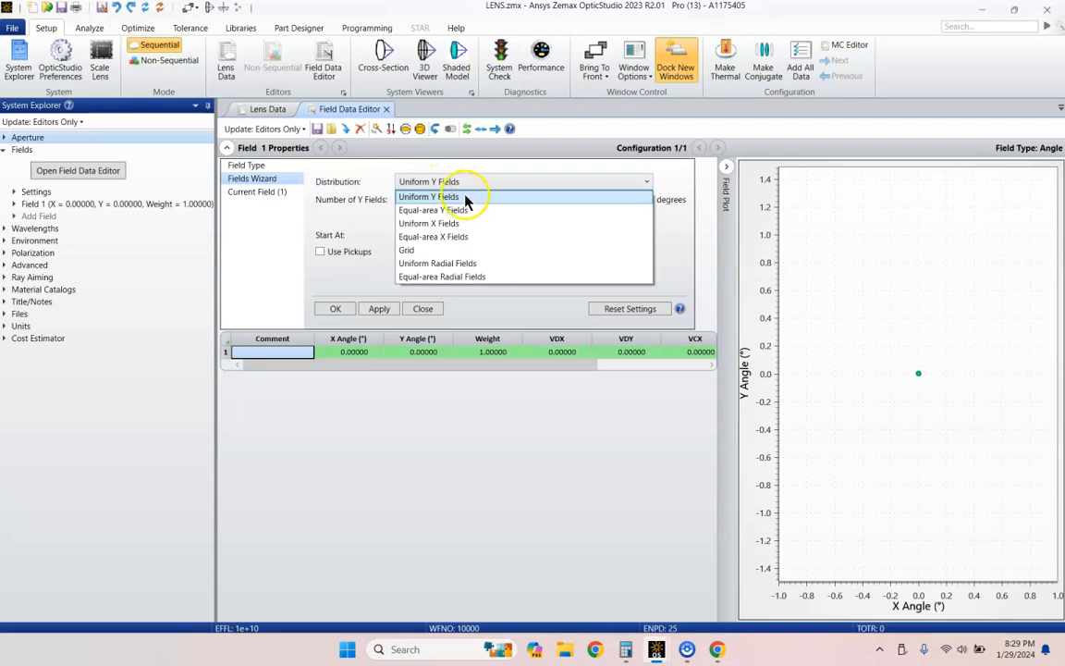
click(427, 196)
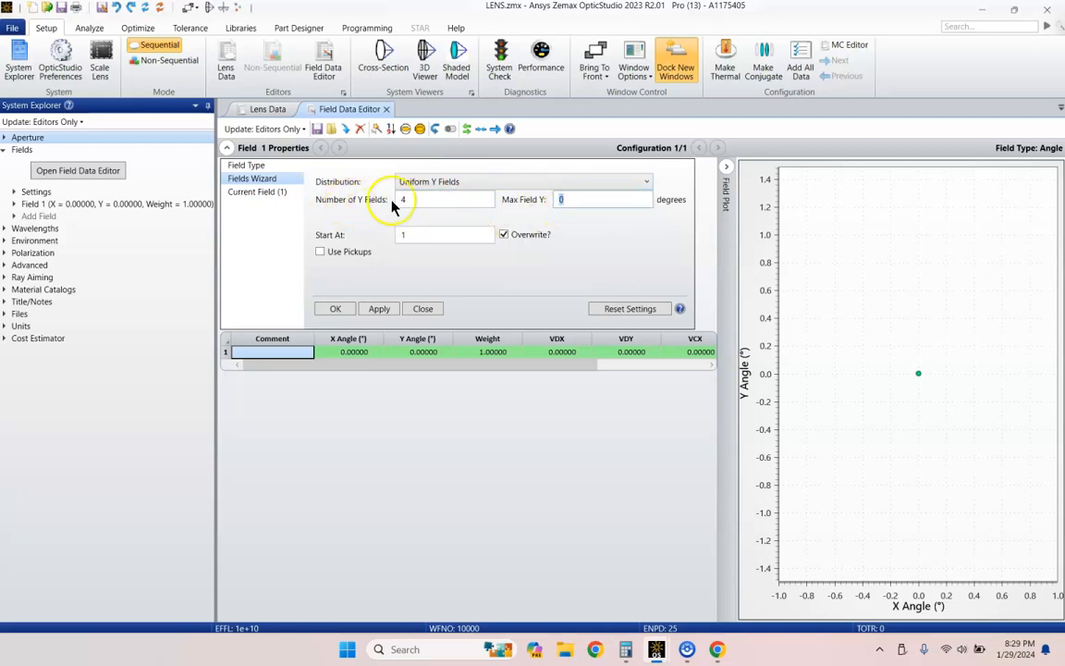
text(22.5)
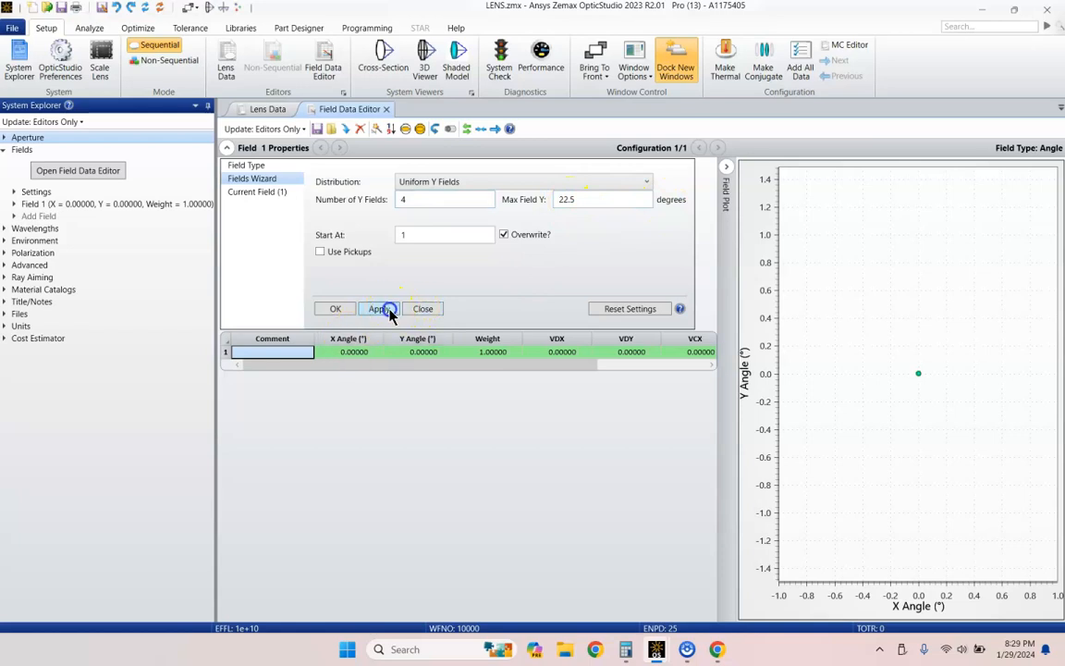
click(380, 308)
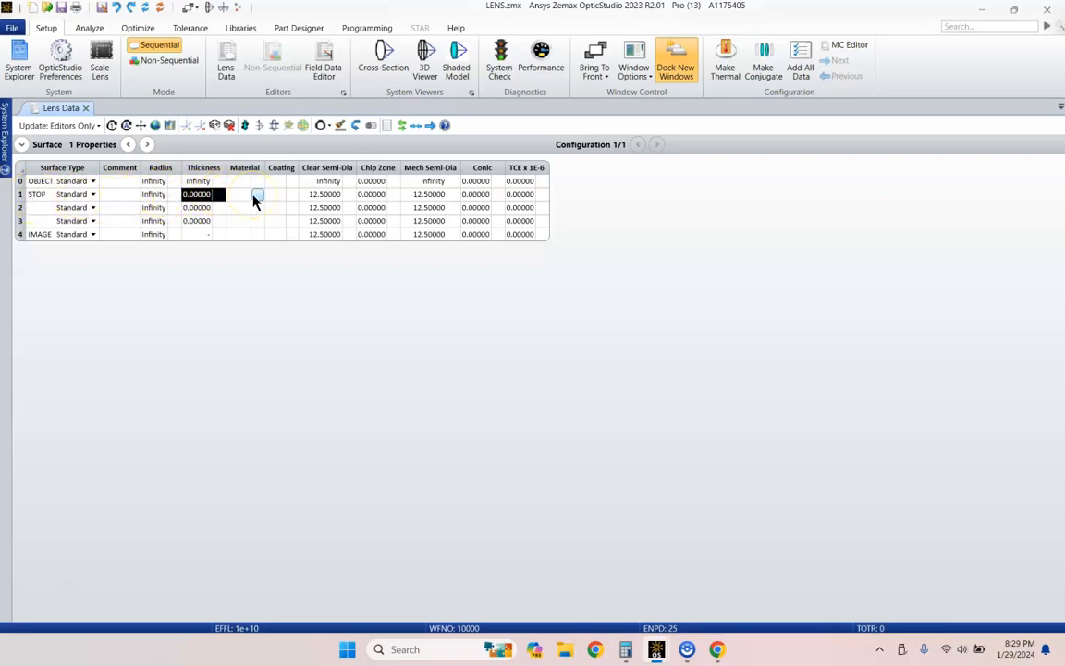
Set stop thickness 40 and a 10 mm N-BK7 lens with an F Number solve on the rear radius
text(40)
click(245, 207)
text(N-BK7)
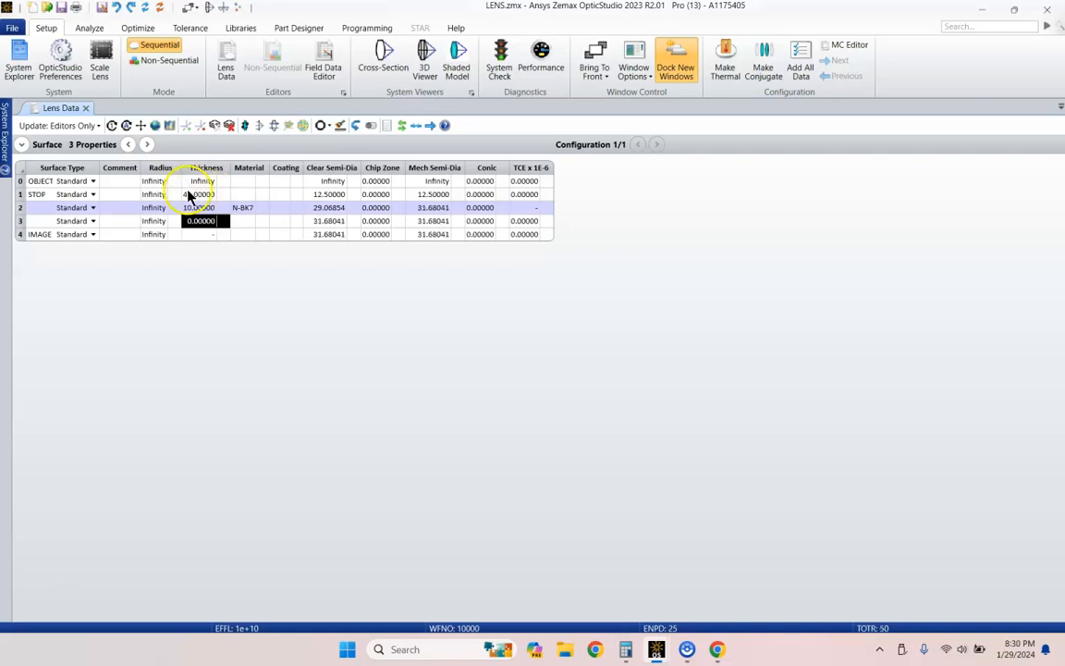
click(154, 220)
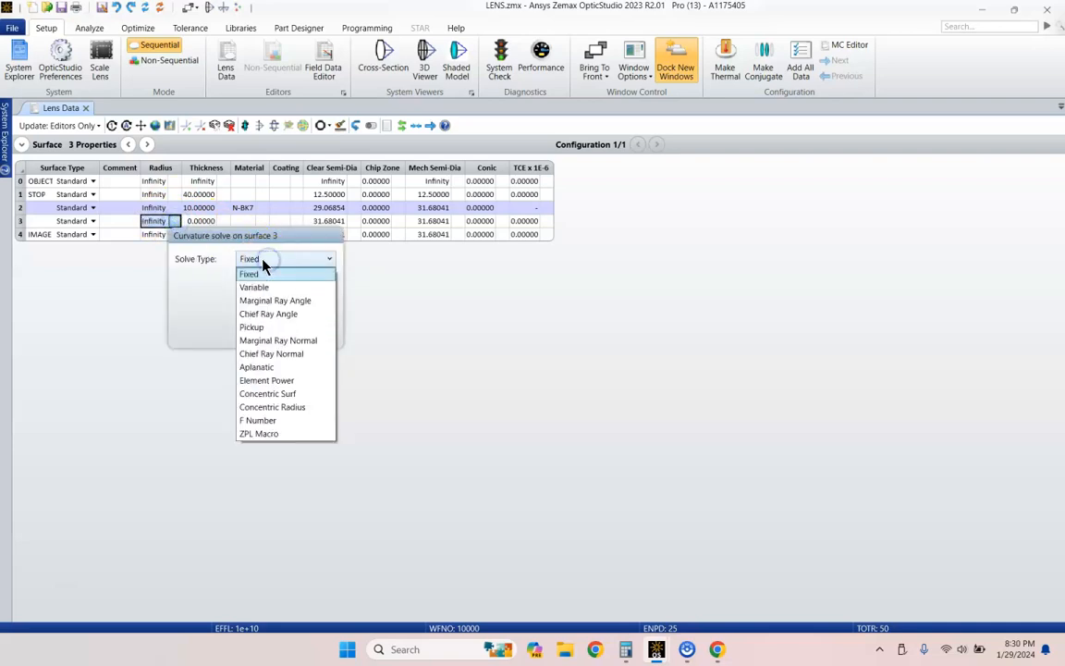
click(253, 286)
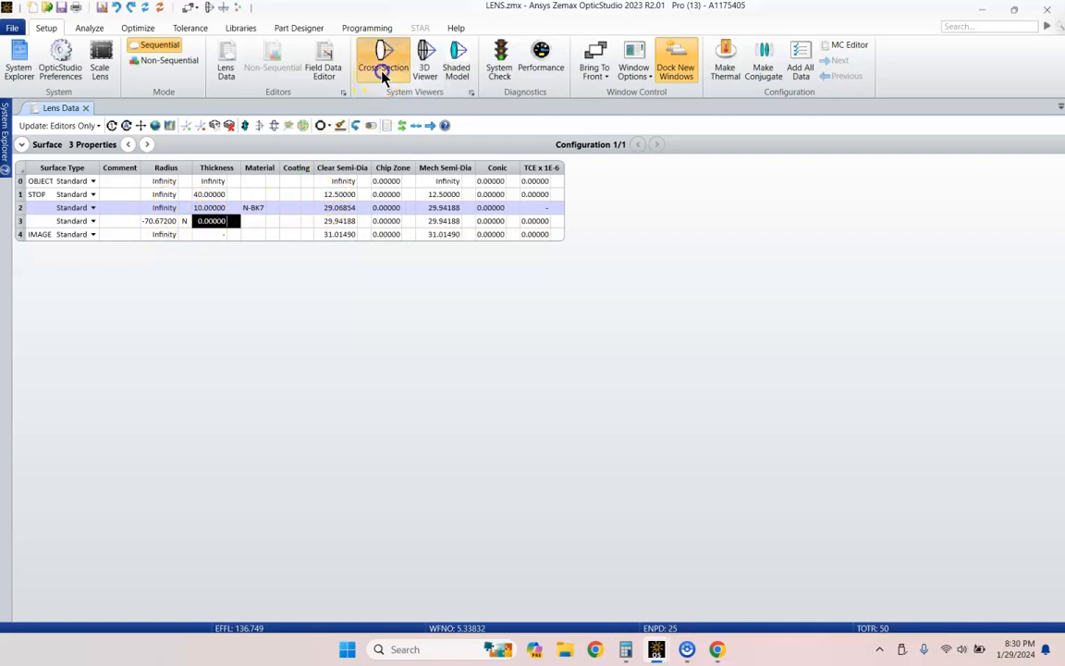
Open the Cross-Section layout of the lens beside the Lens Data editor
click(383, 60)
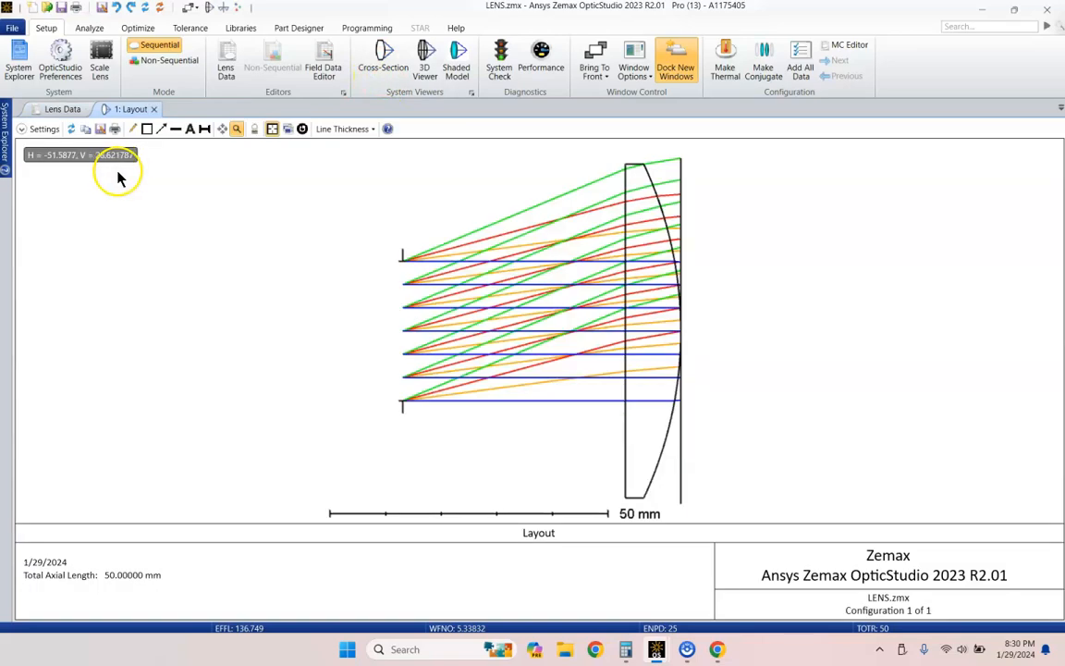
mouse_move(651, 299)
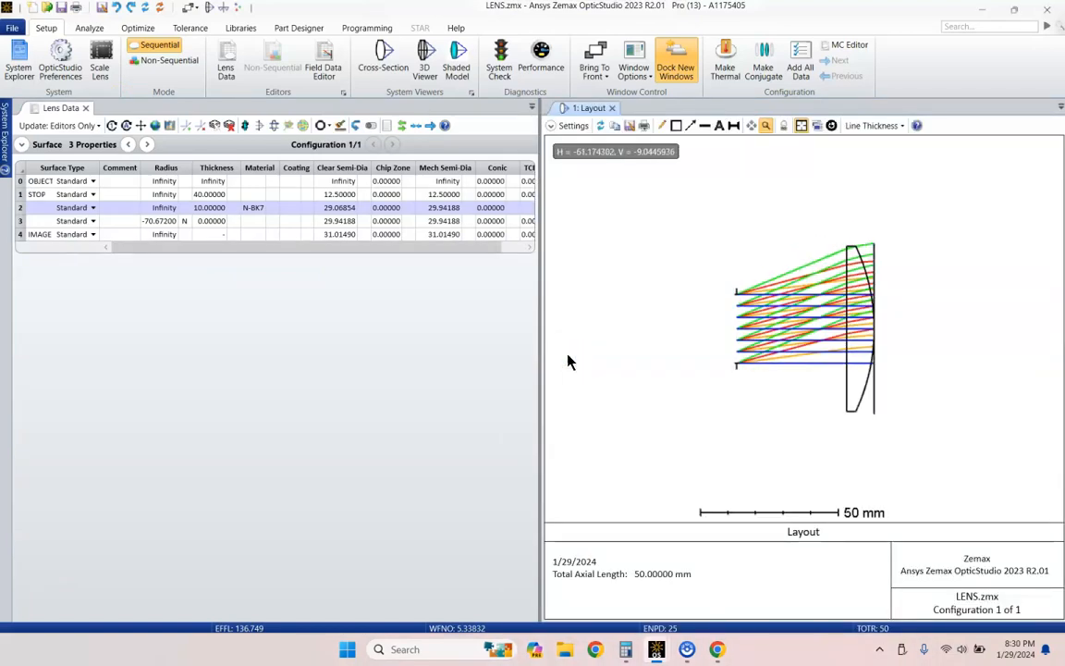
Apply a Marginal Ray Height solve to surface 3 thickness and refresh the layout
click(211, 221)
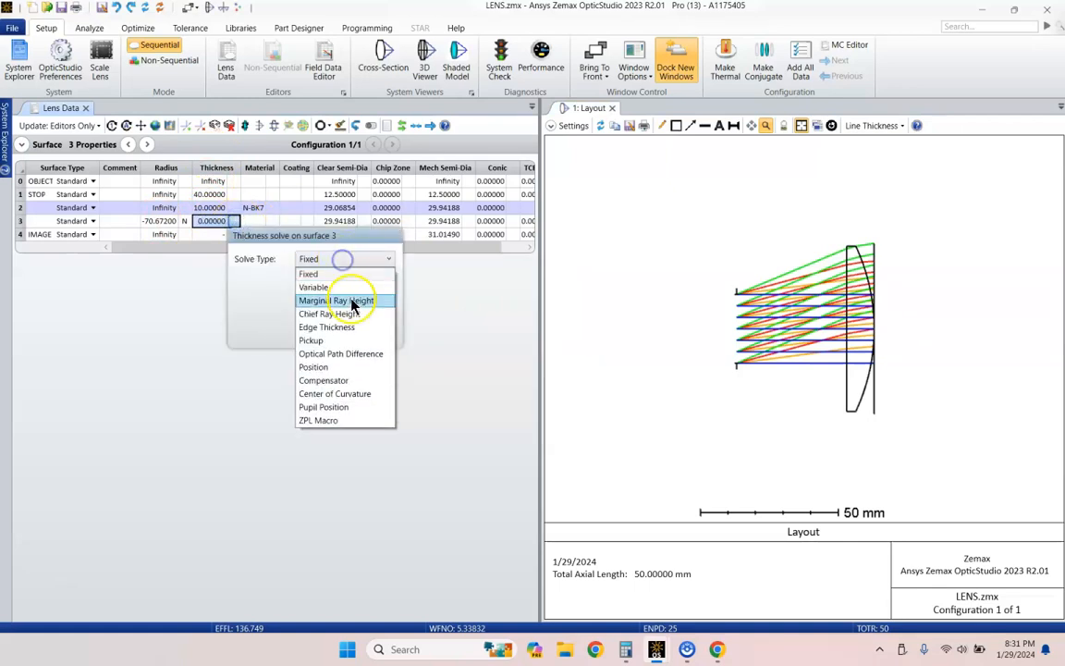
click(335, 301)
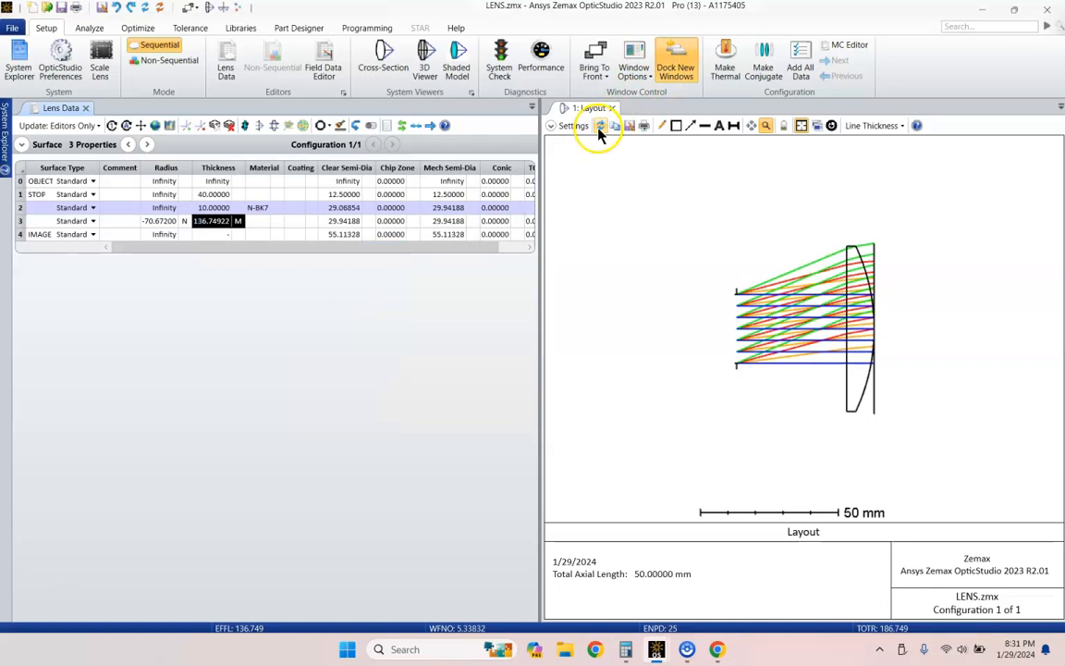
click(600, 125)
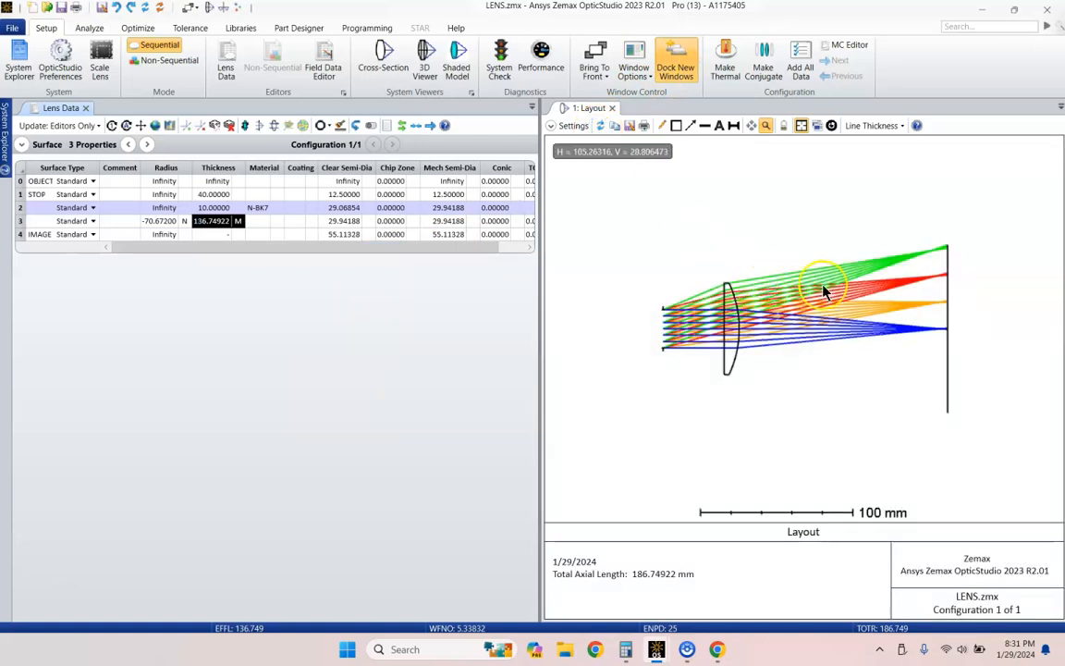
mouse_move(855, 305)
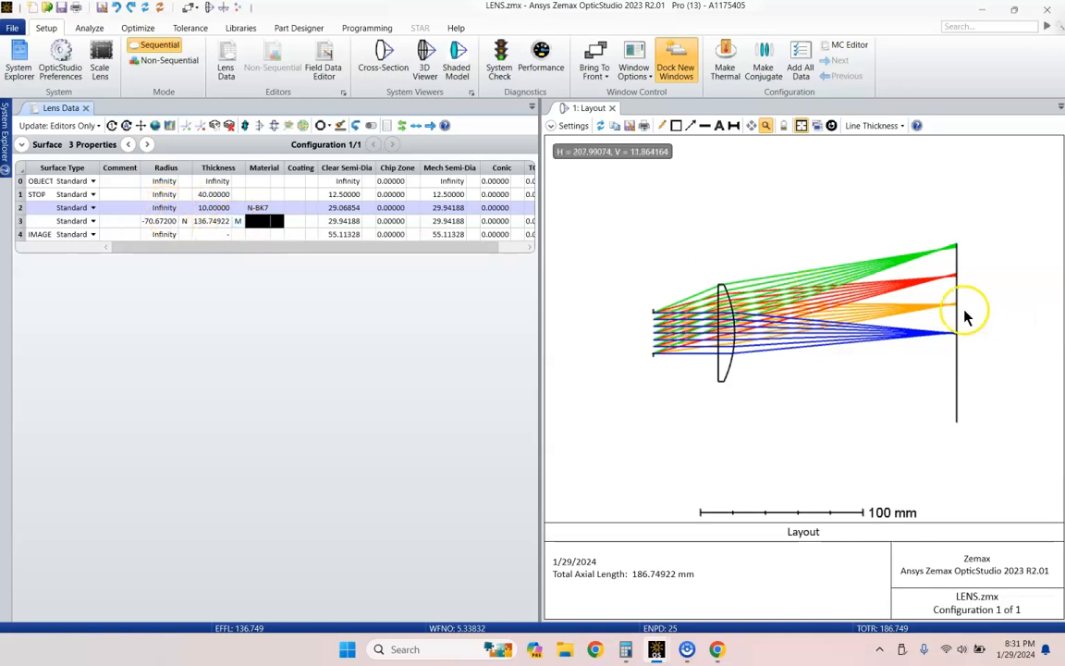
Replace the rear radius solve with -70.672 and mark both radii Variable
click(163, 207)
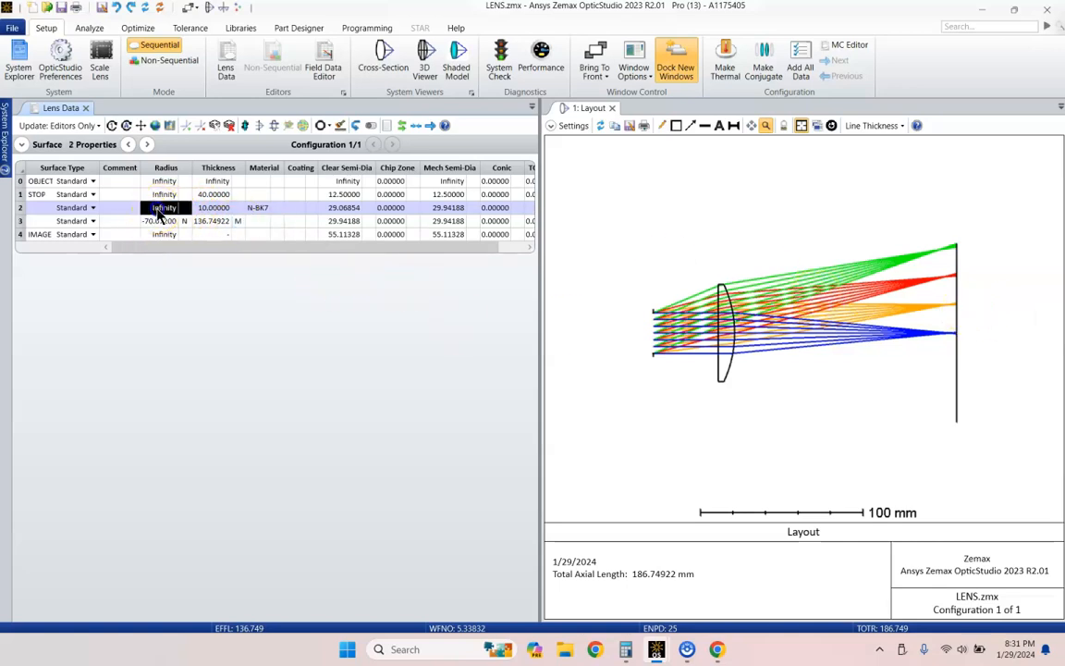
click(164, 220)
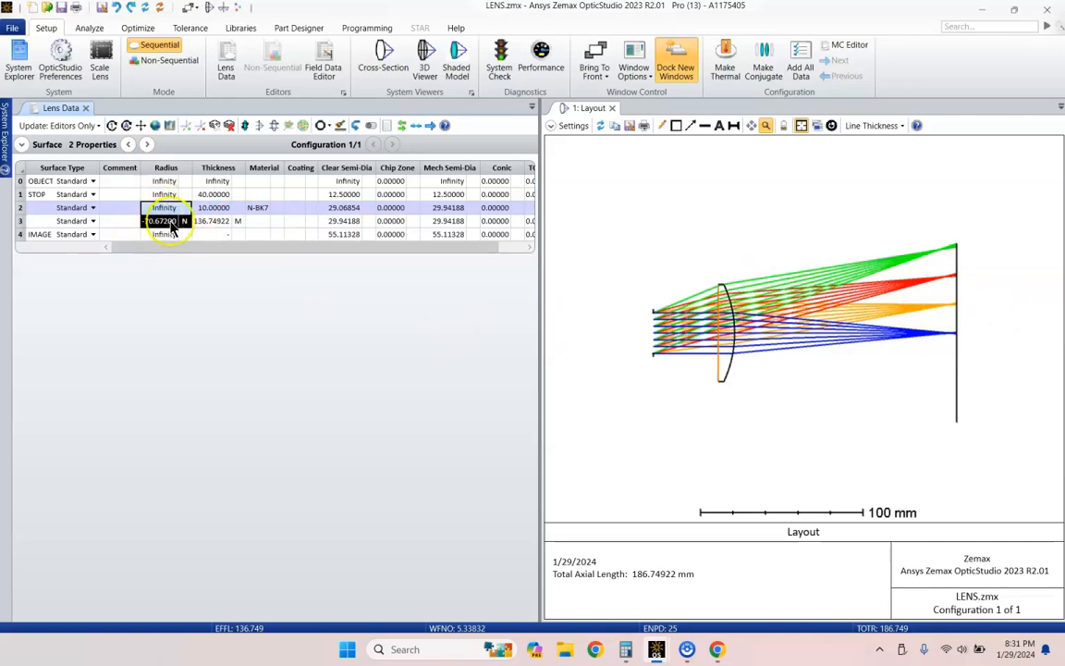
text(-70.6720)
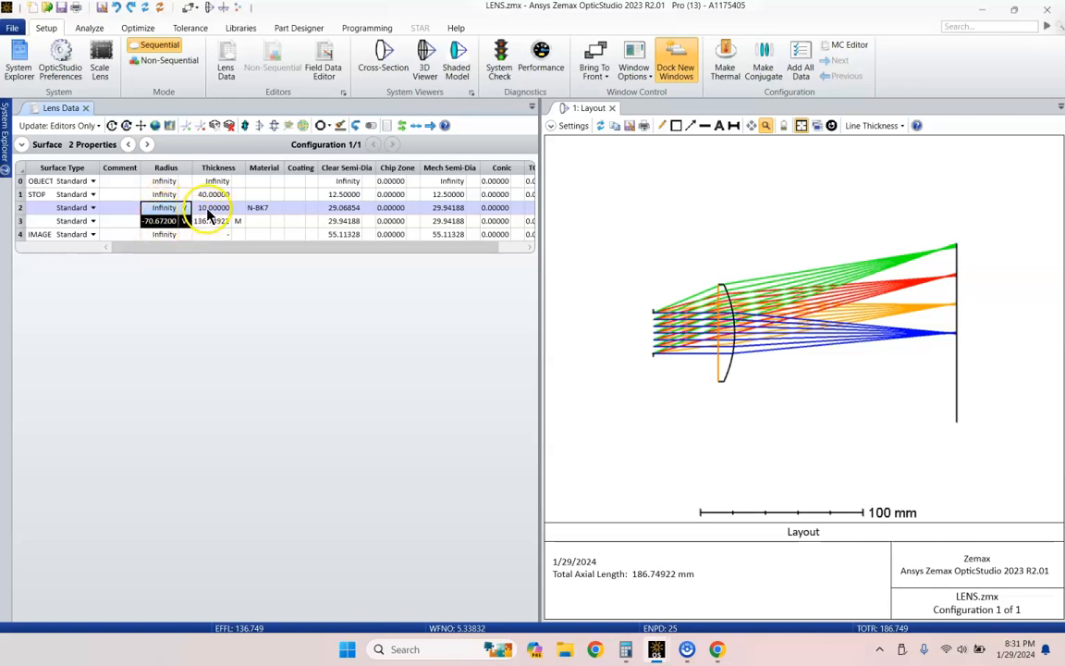
click(138, 28)
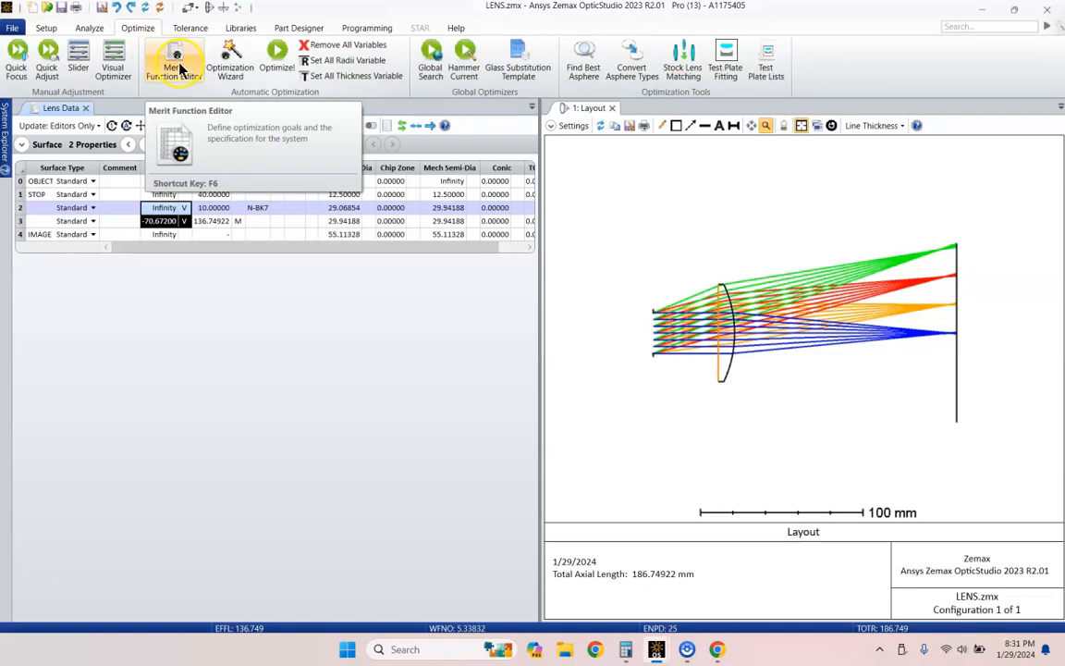
Build a Spot image-quality default merit function with the Optimization Wizard
click(175, 60)
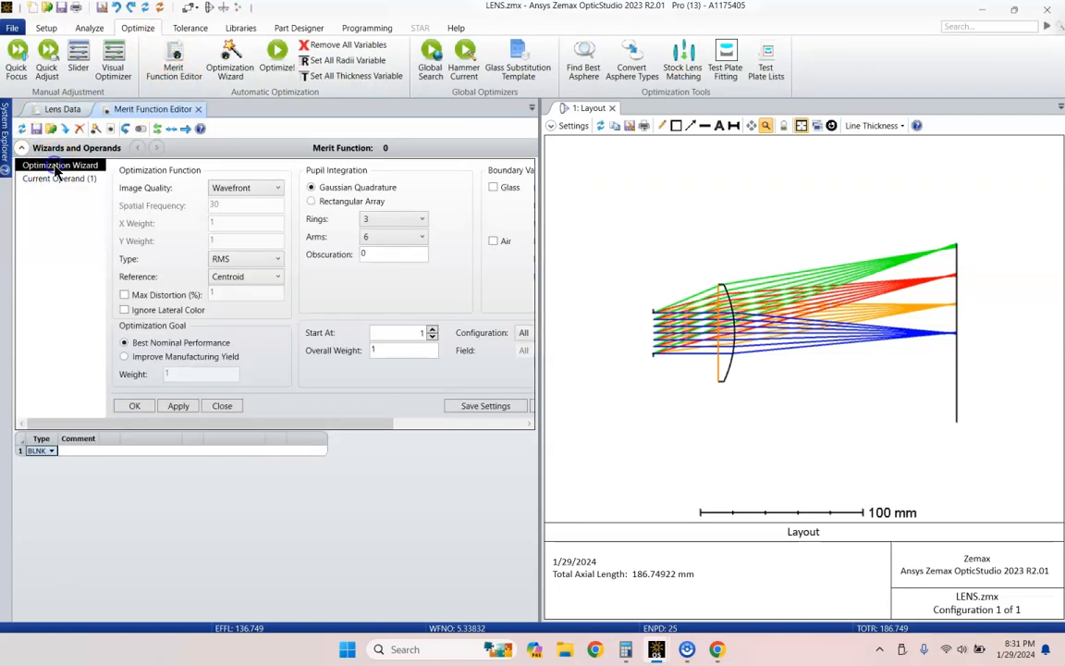
click(277, 188)
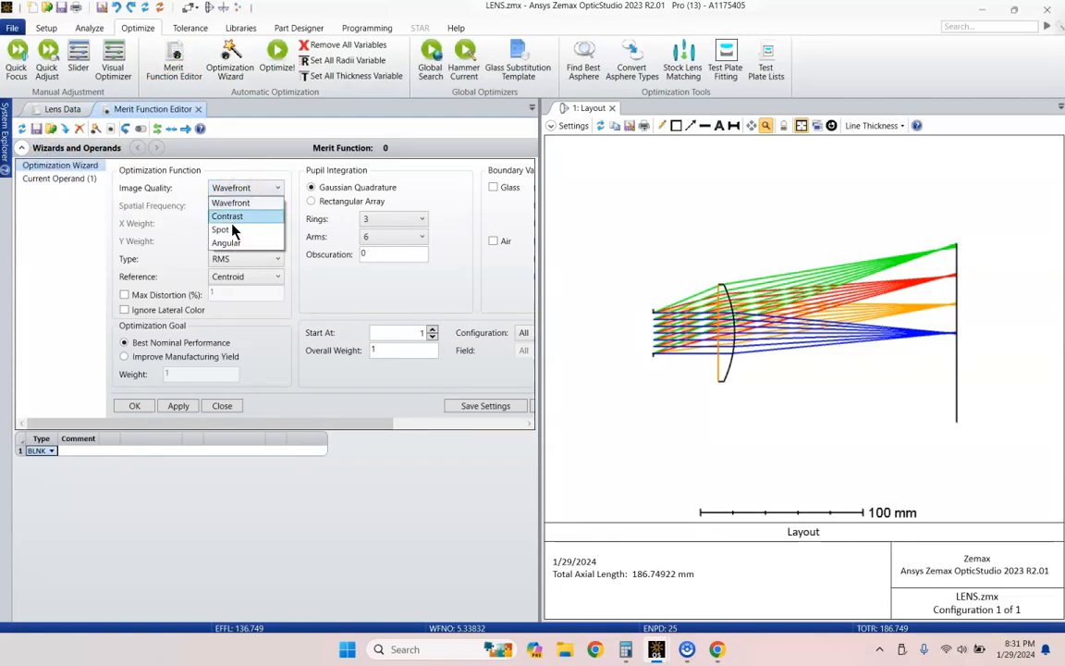
click(178, 406)
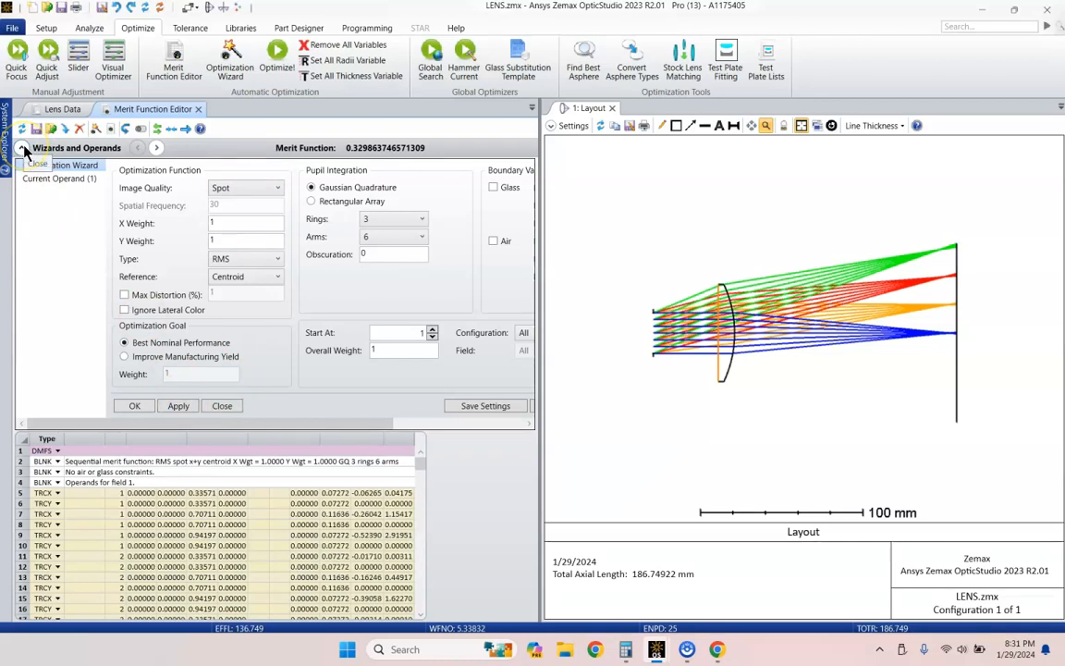
click(25, 148)
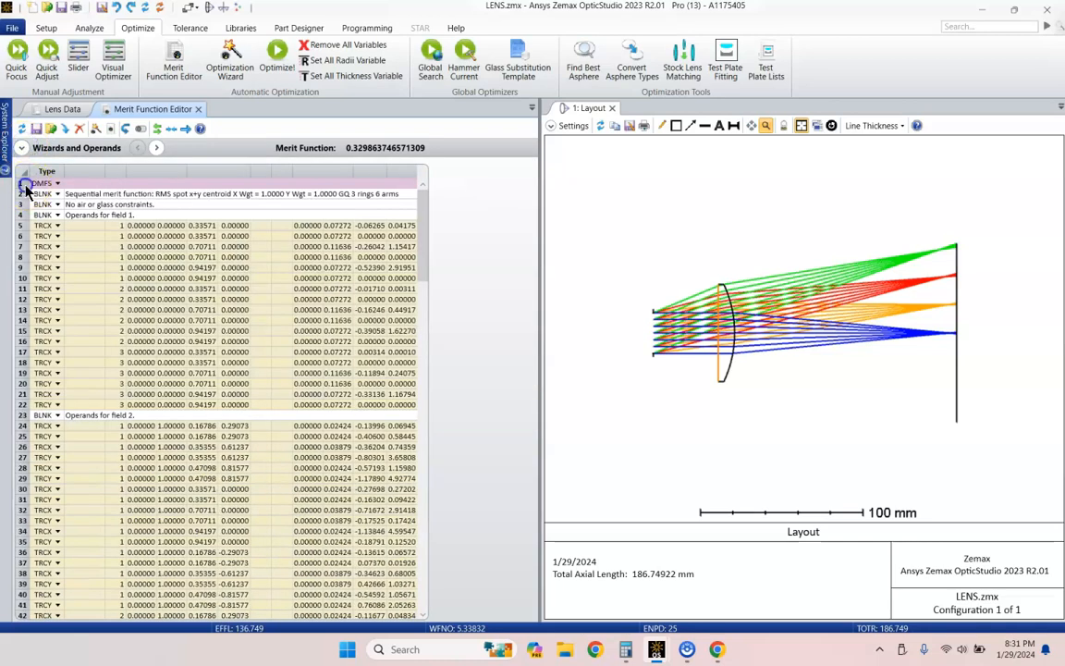
Add a WFNO operand to the merit function with target 16 and a weight
click(42, 182)
text(WFNO)
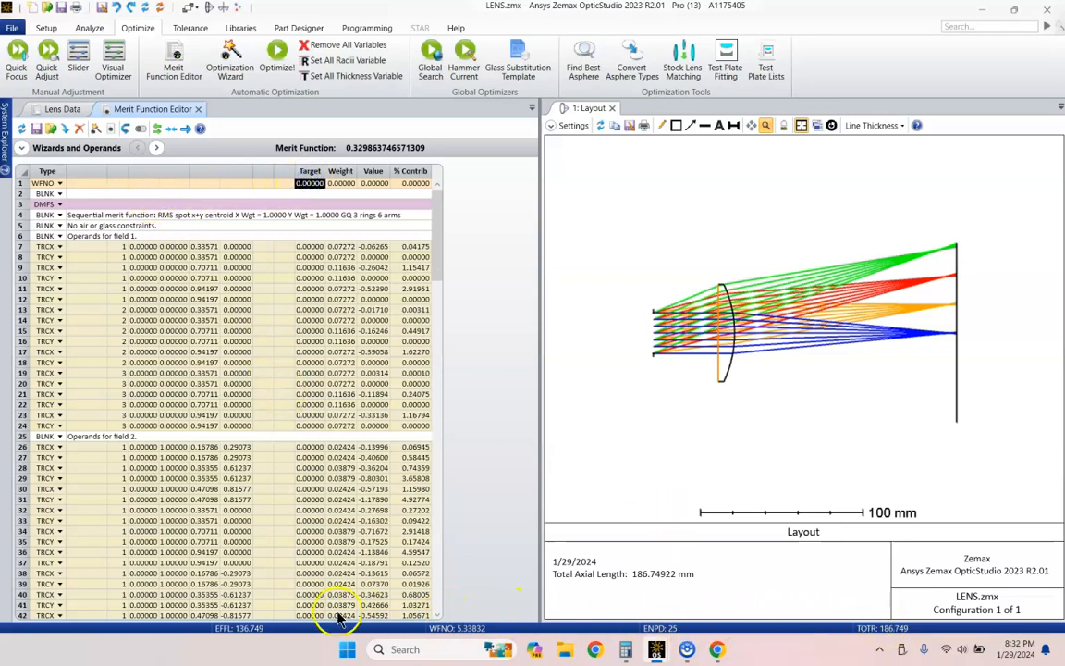
click(341, 183)
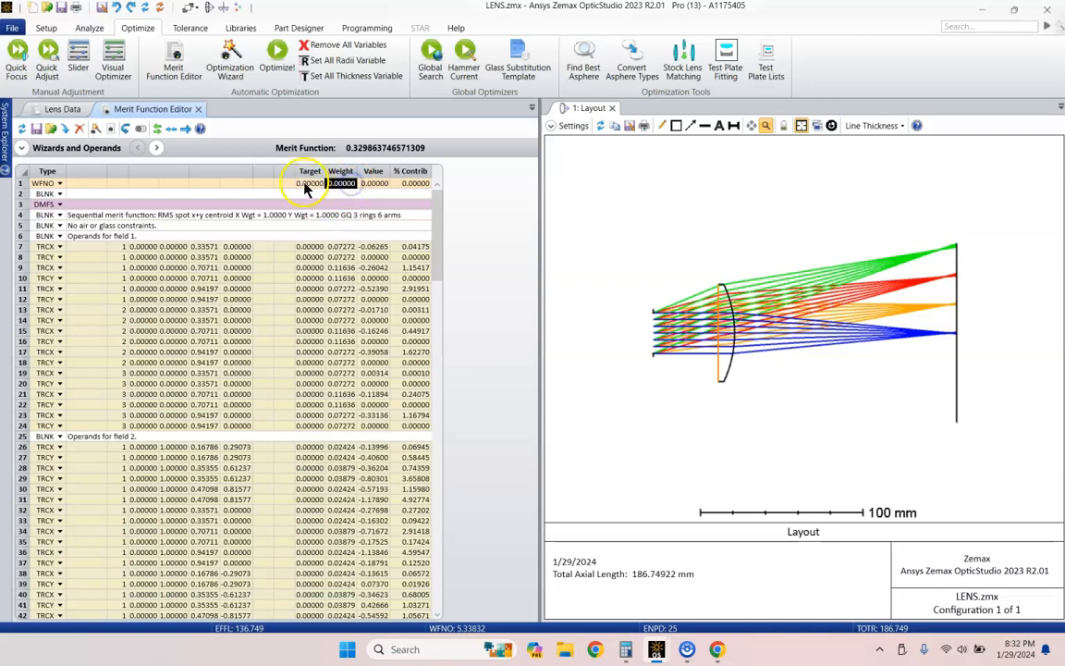
click(310, 182)
text(16.0000)
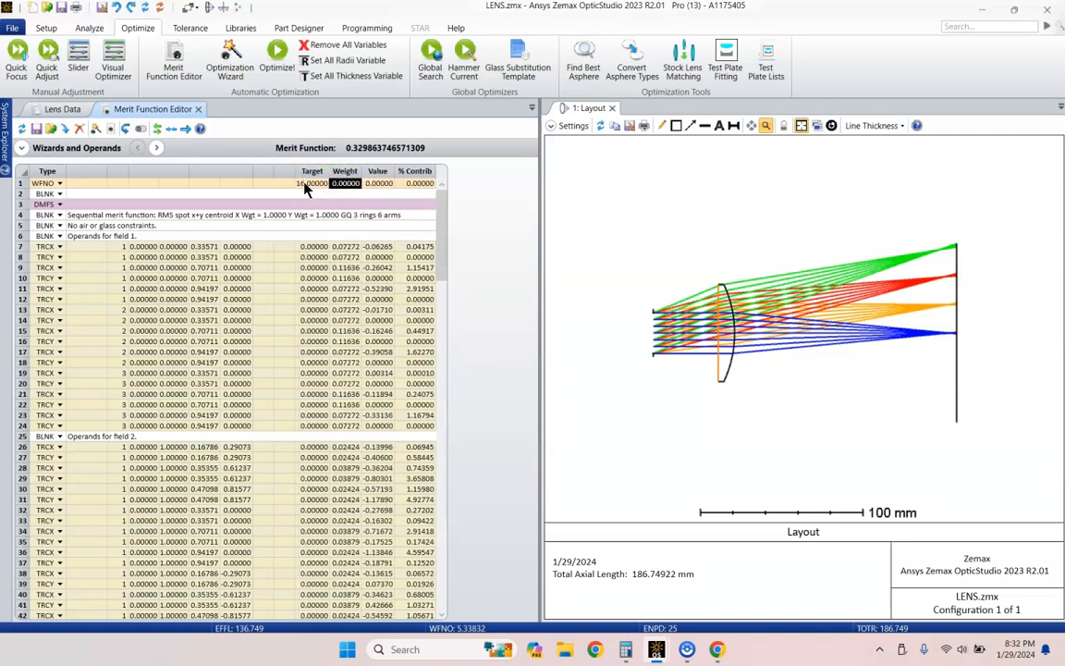
click(345, 182)
text(1.00000)
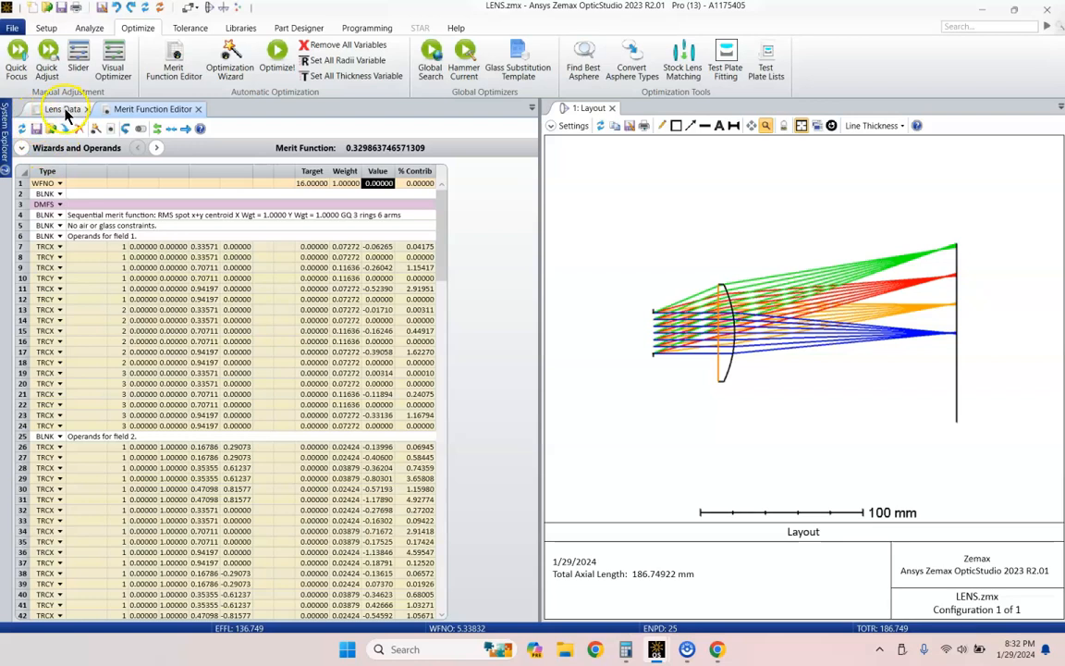
From the Lens Data tab, bring up the Local Optimization dialog
click(58, 109)
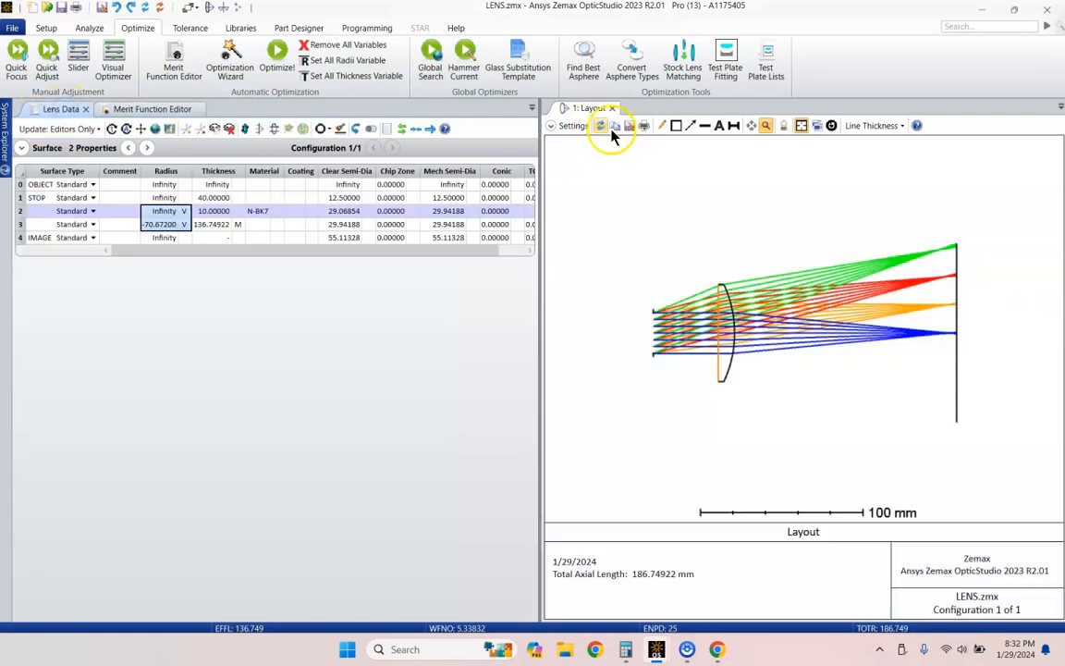
mouse_move(926, 308)
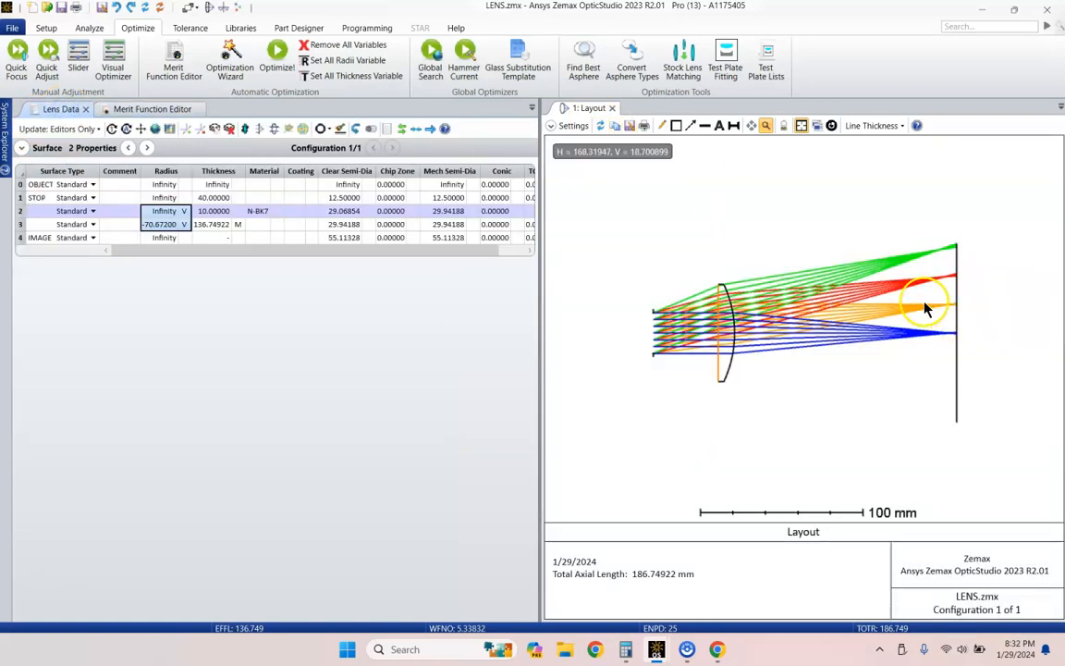
click(276, 52)
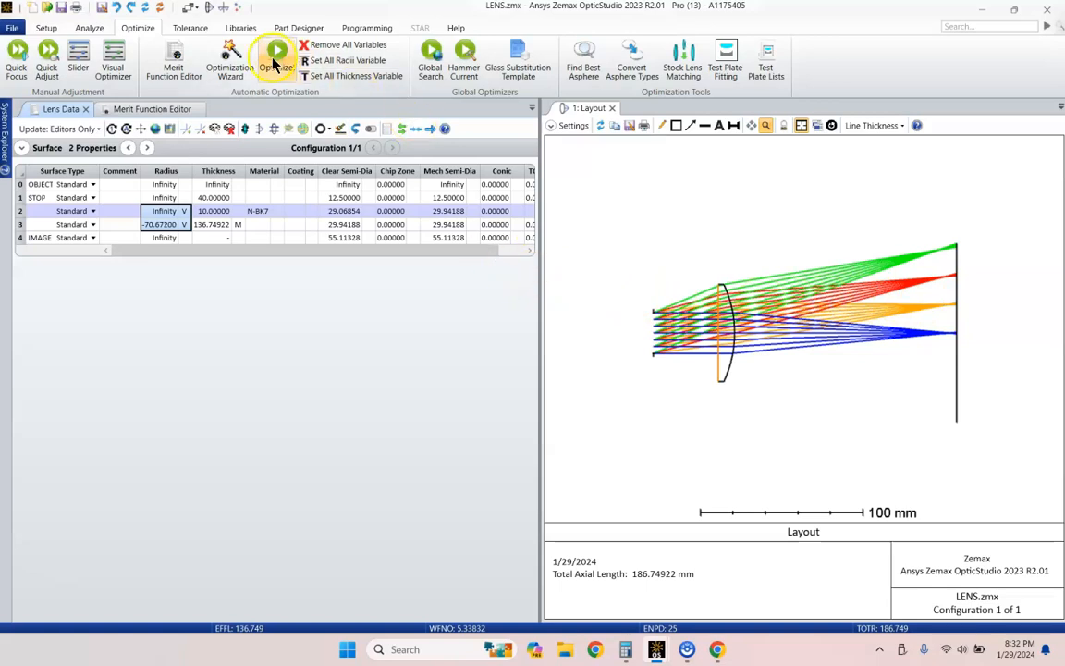
click(277, 59)
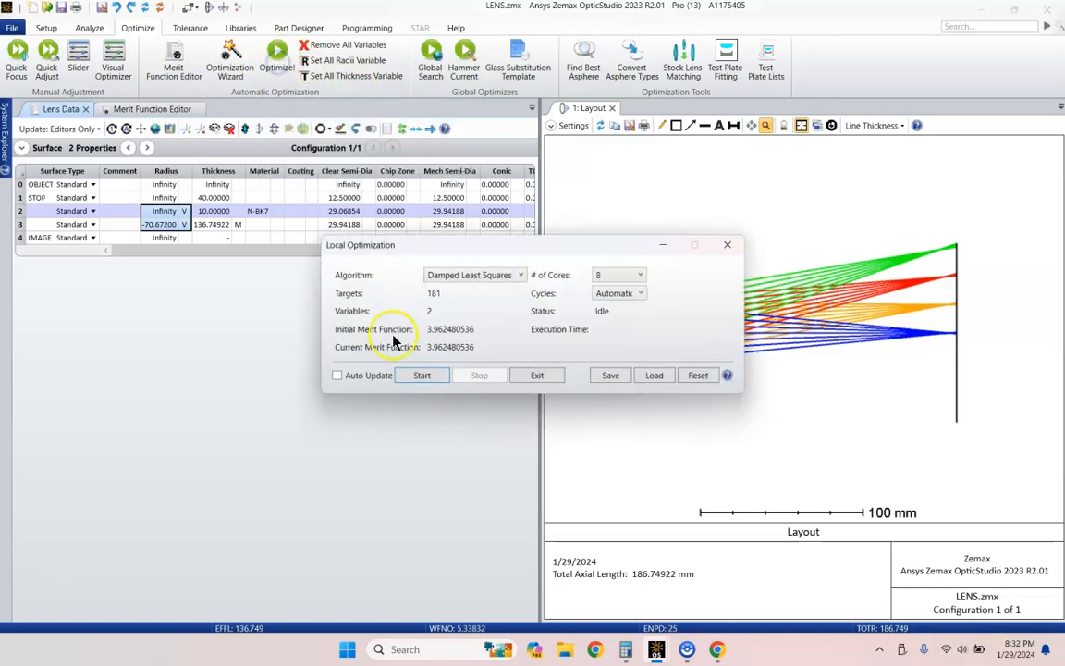
Run local optimization, reaching radii -130.315 and -82.744 at working F/16.004
click(422, 375)
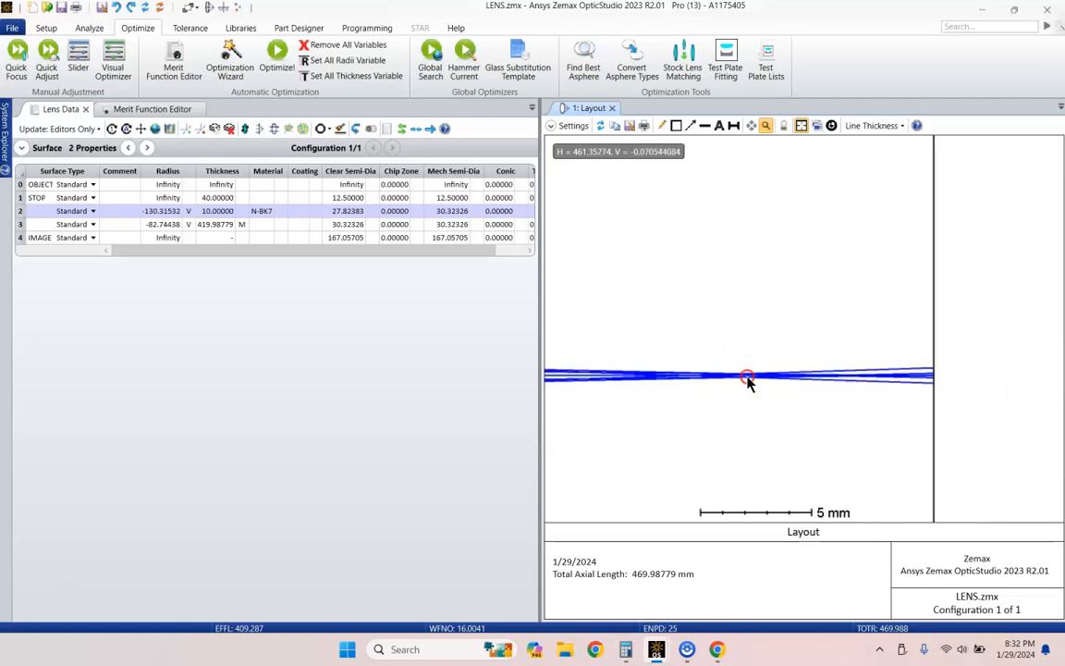
Fit the whole lens in the layout and mark the 40 mm stop-to-lens thickness Variable
click(831, 125)
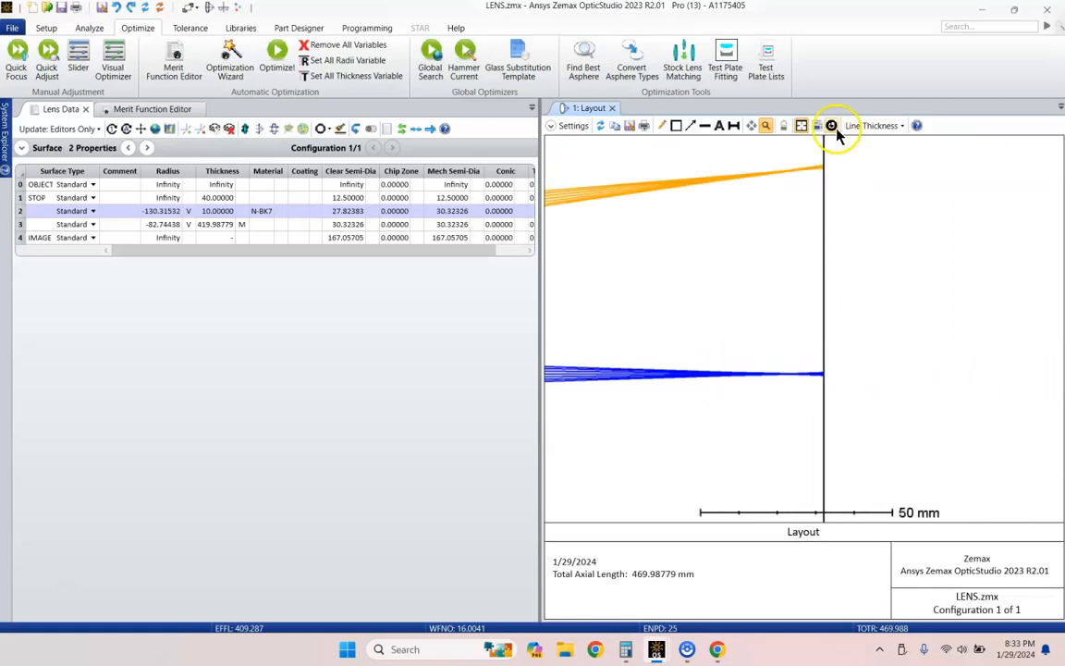
click(831, 125)
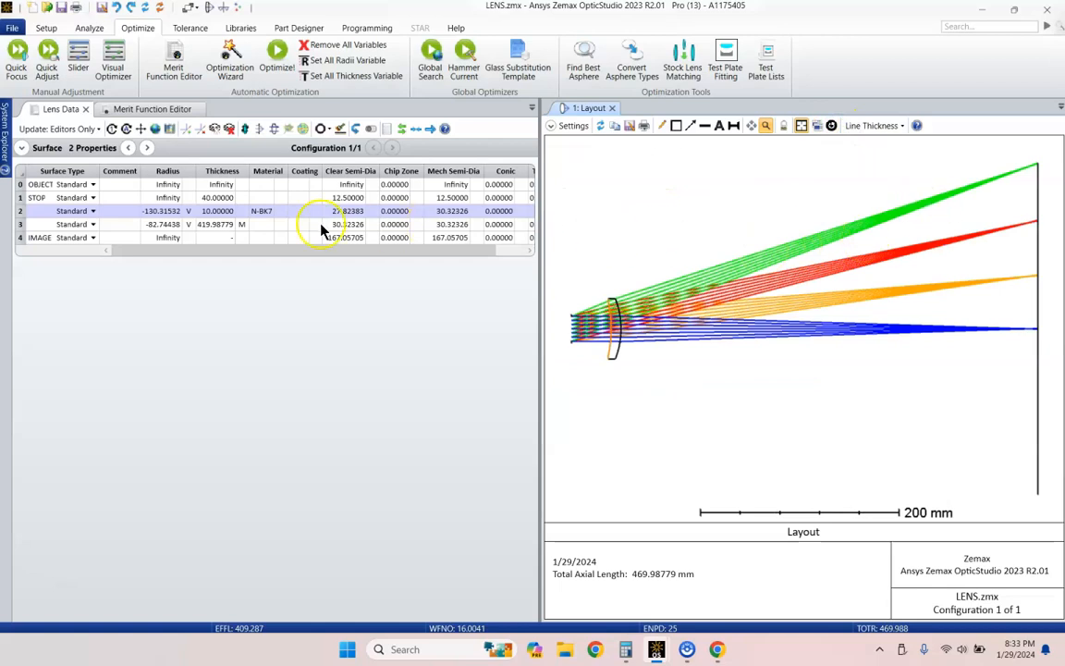
click(216, 224)
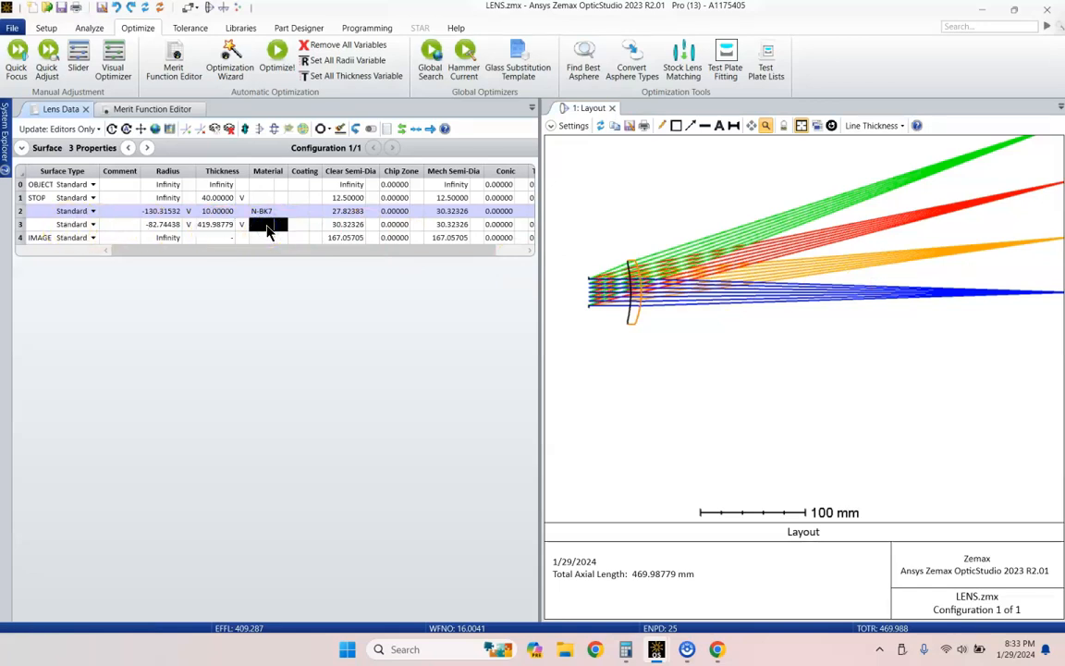
Re-optimize with four variables to merit 0.1098, stop gap 43.965 mm, and refresh the layout
click(278, 53)
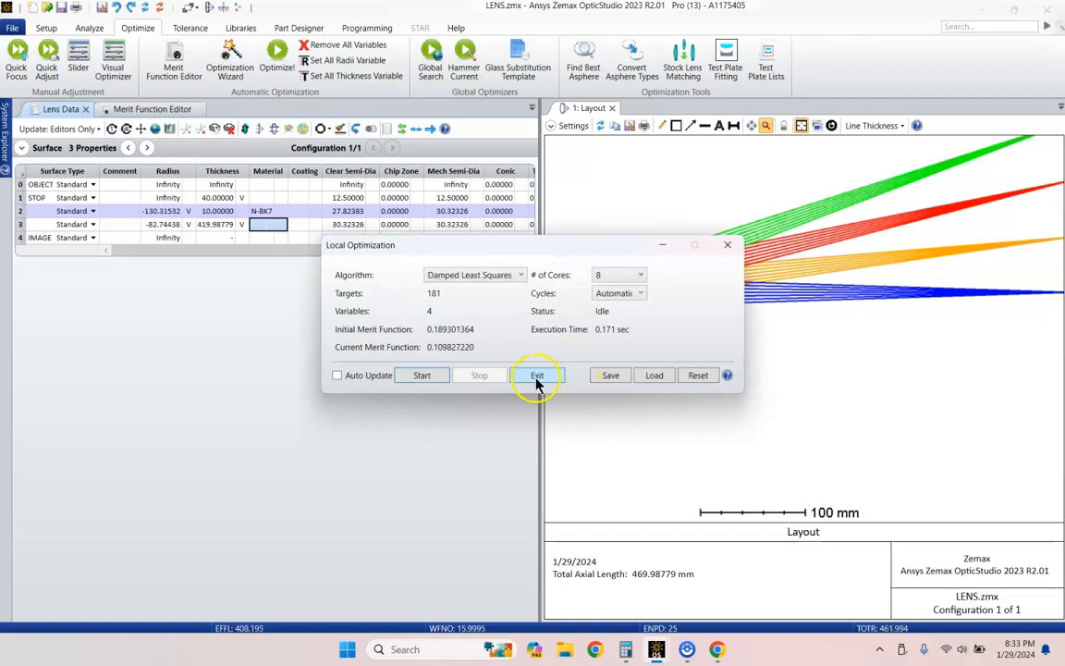
click(537, 375)
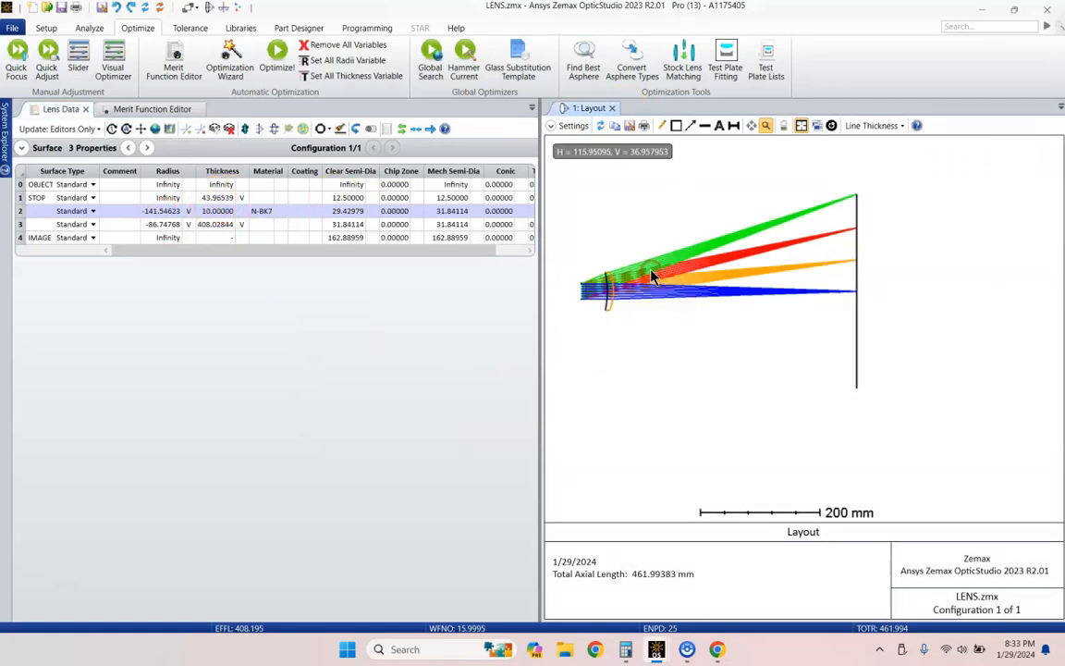
click(599, 126)
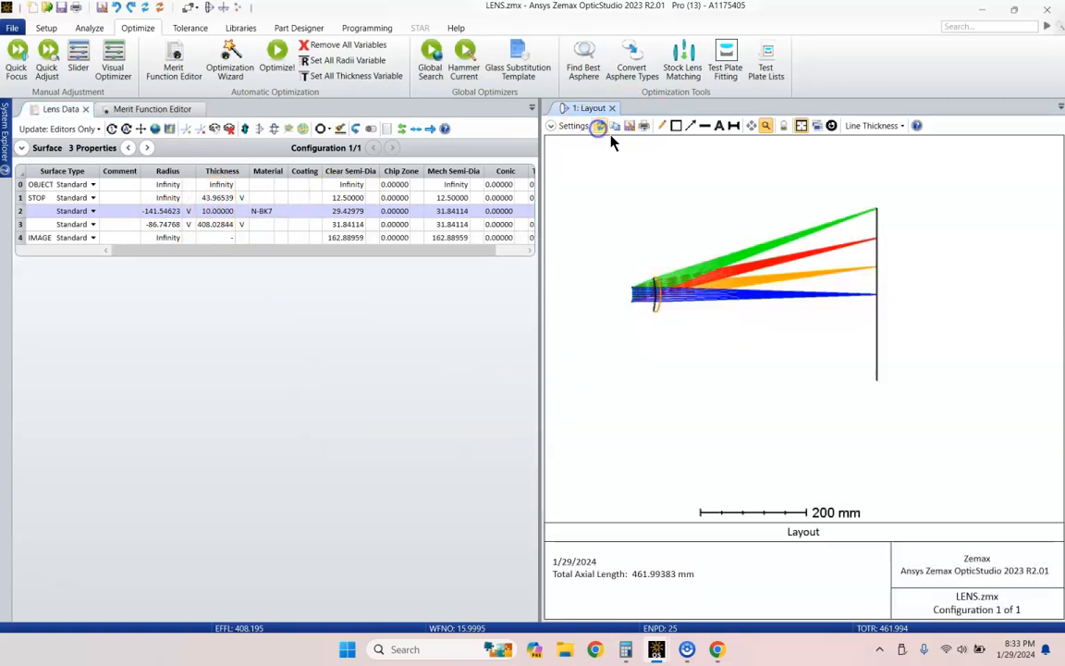
click(766, 125)
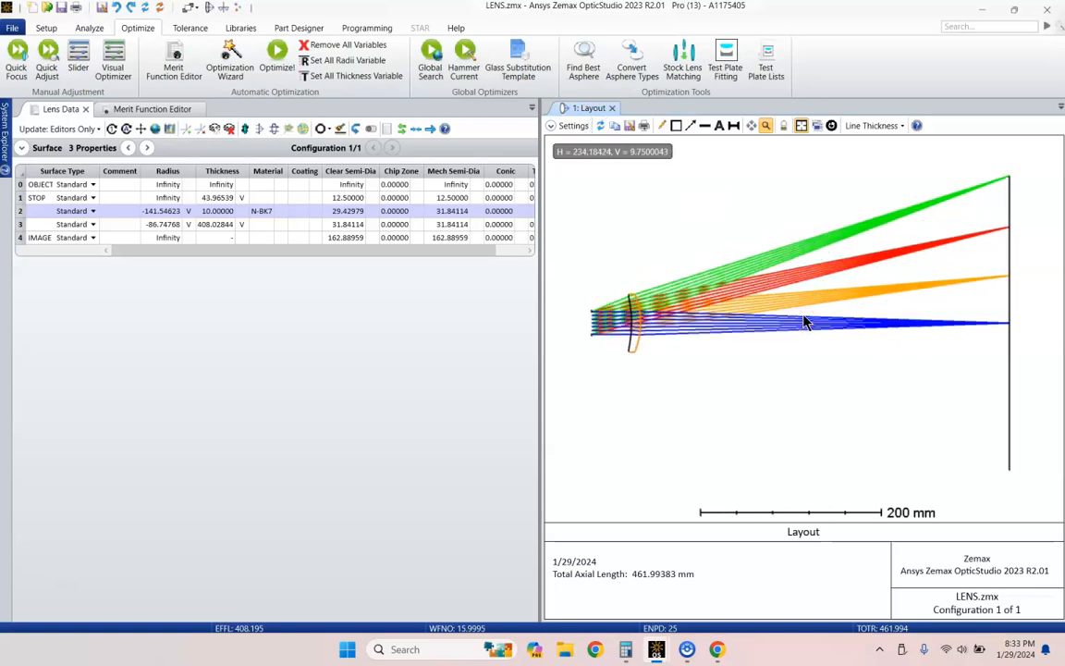
click(89, 28)
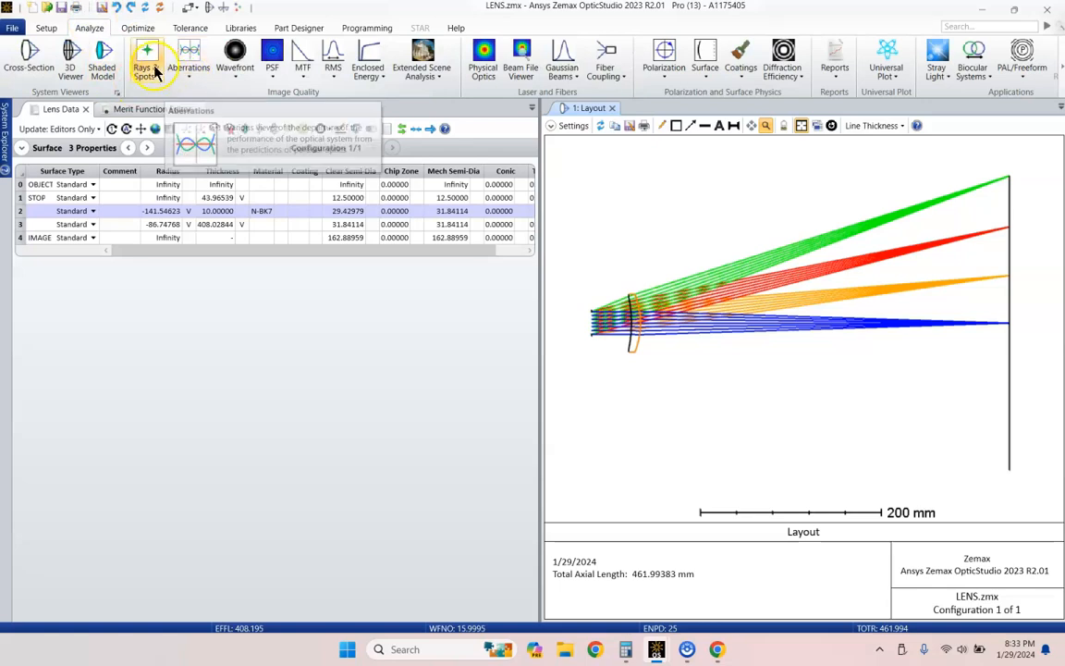
Open the Geometric Encircled Energy plot for the four field angles
click(145, 61)
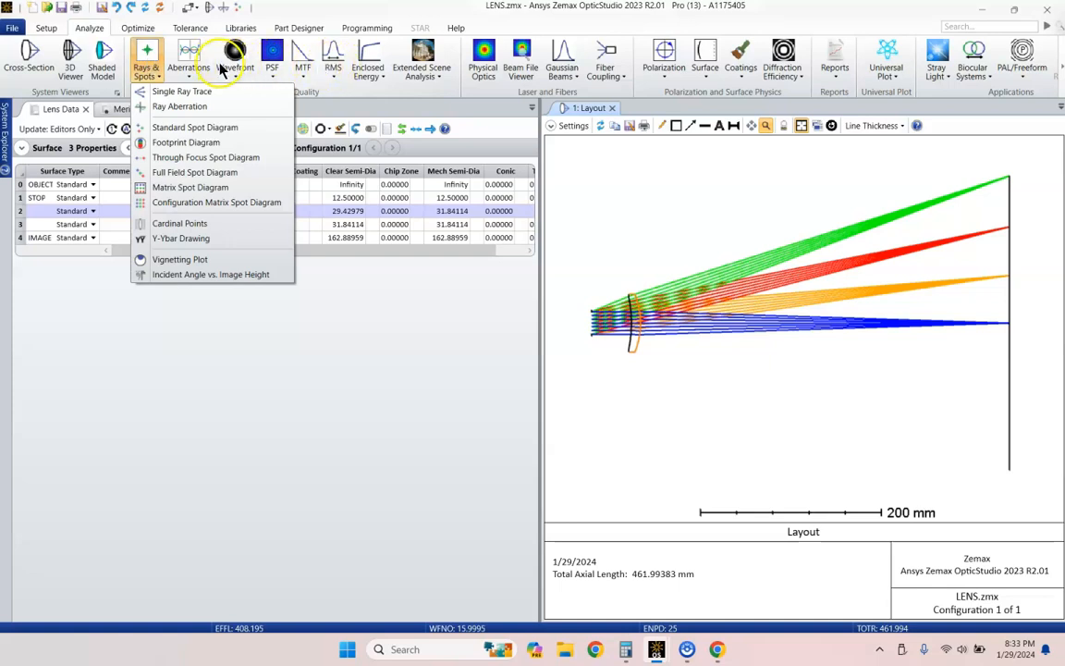
mouse_move(368, 60)
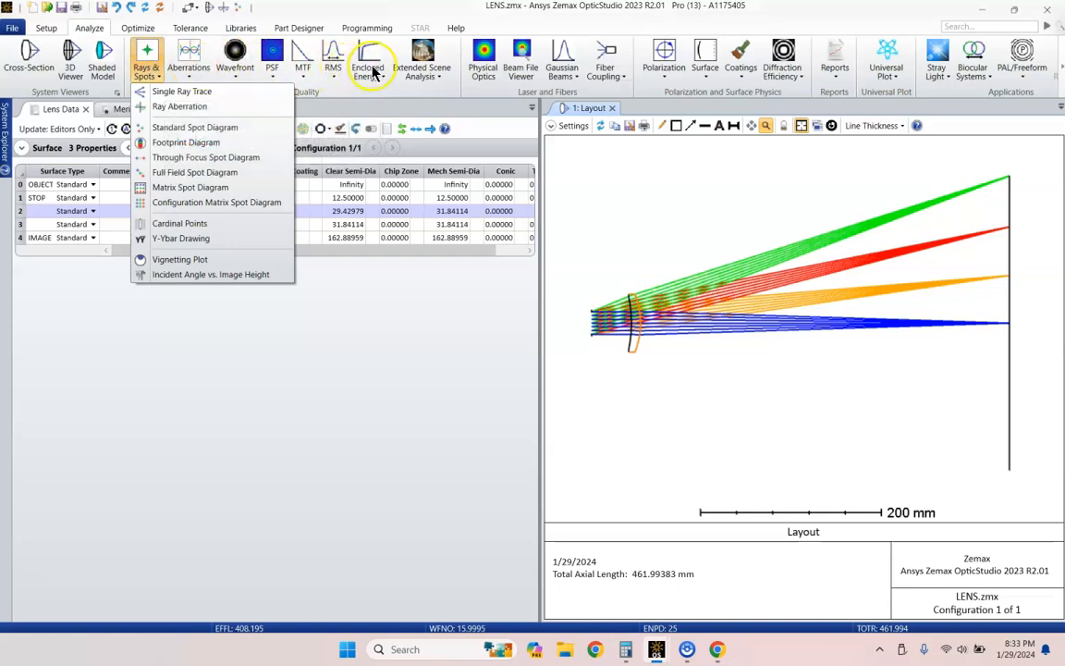
click(368, 60)
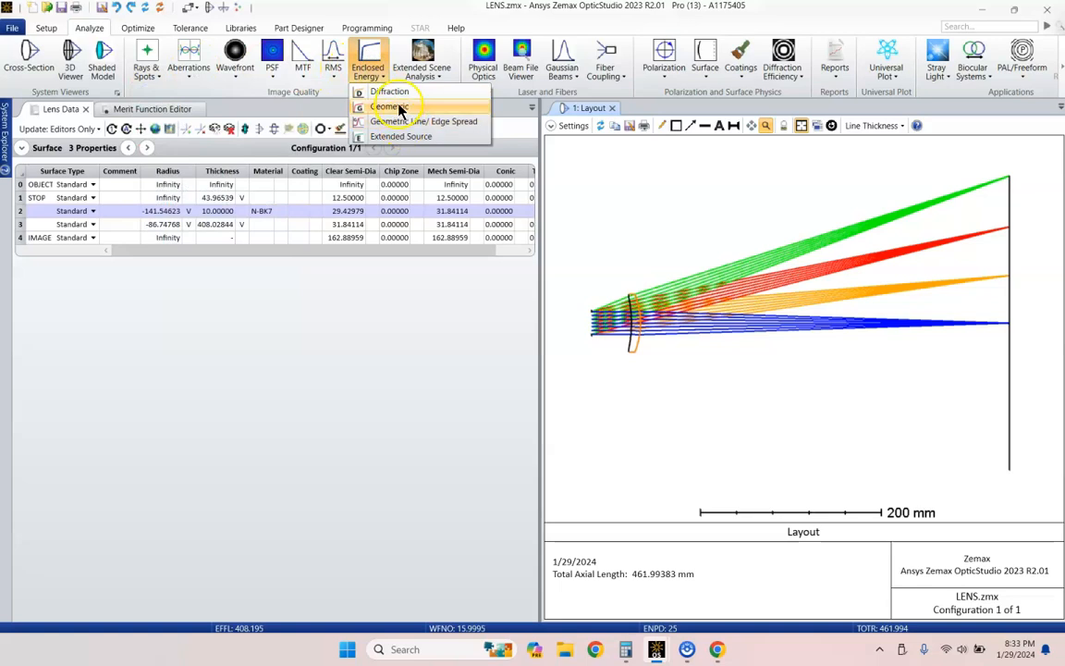
click(387, 106)
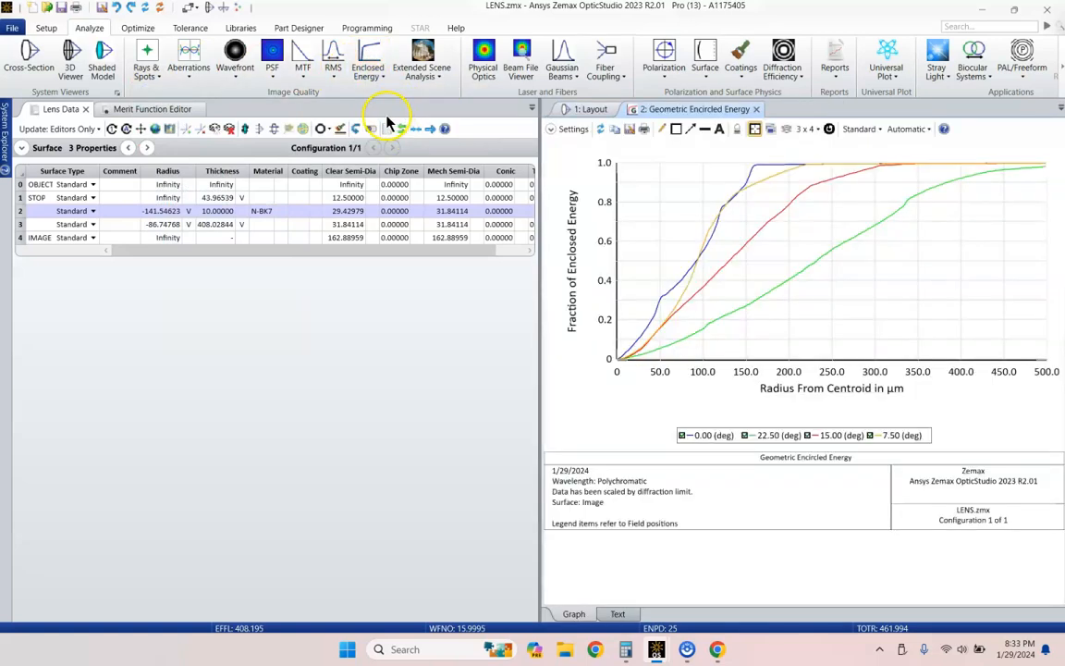
mouse_move(744, 222)
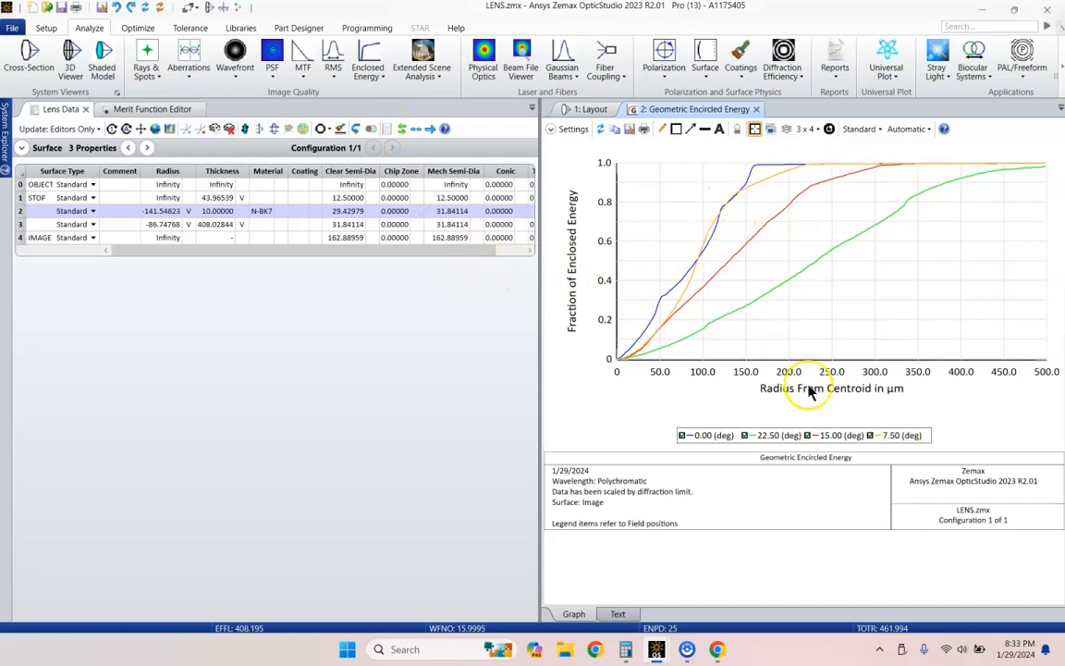
mouse_move(731, 204)
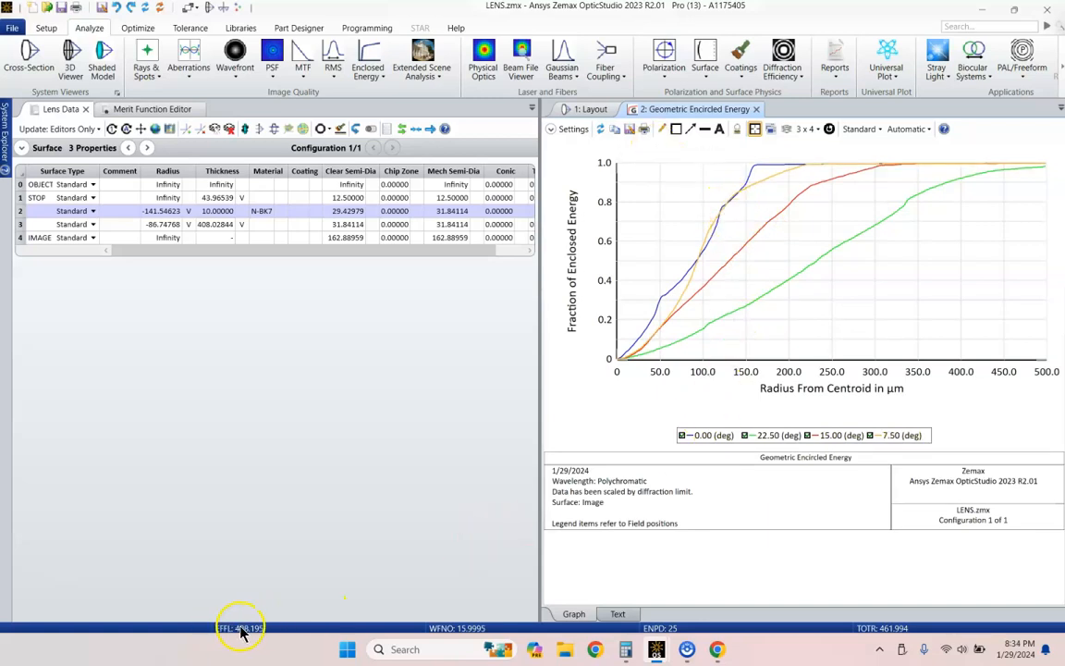
mouse_move(504, 597)
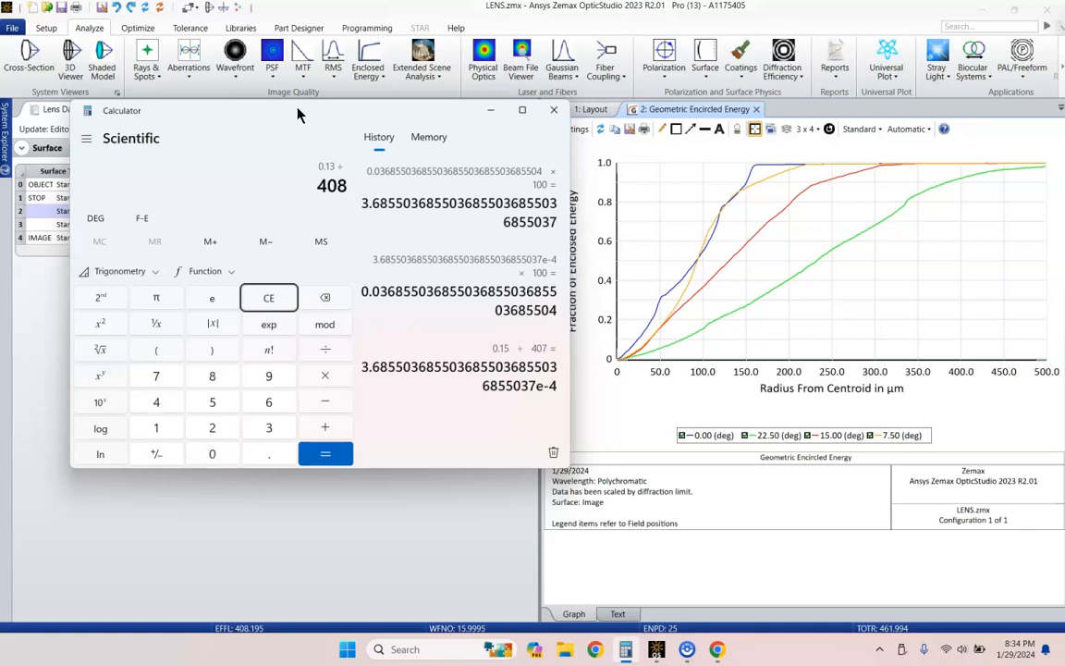
Compute 0.13 ÷ 408.2 × 100 (about 0.0318) in Calculator, then clear the entry
click(324, 453)
text(100)
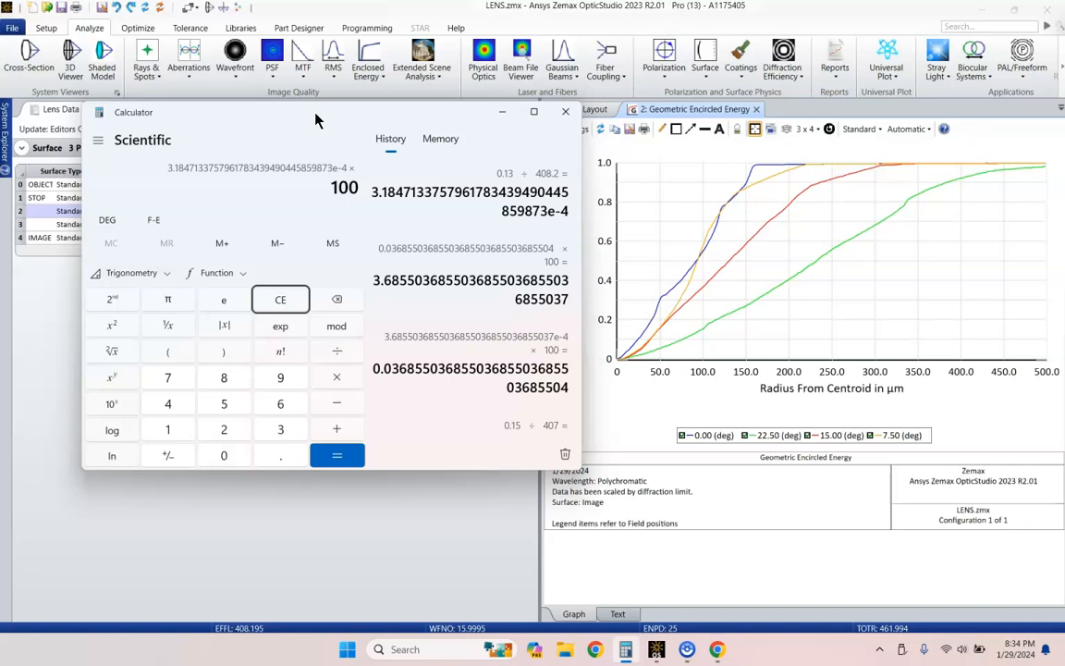
click(336, 454)
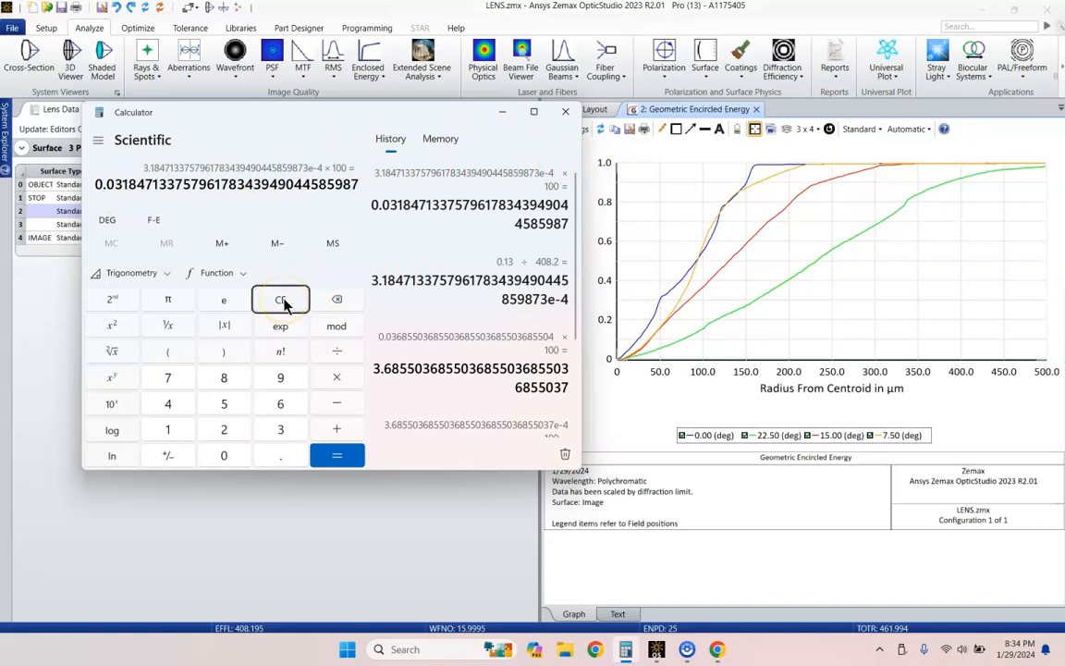
click(280, 298)
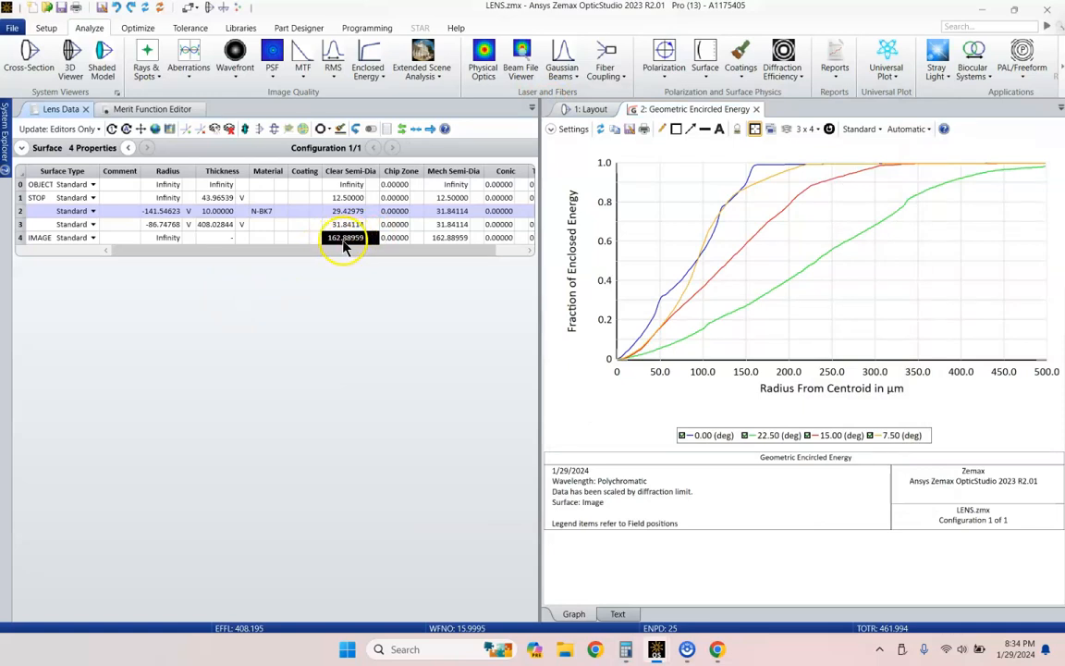
Read the 22.5° curve at fraction 0.8041, radius 349.4 µm, on the energy plot
click(395, 237)
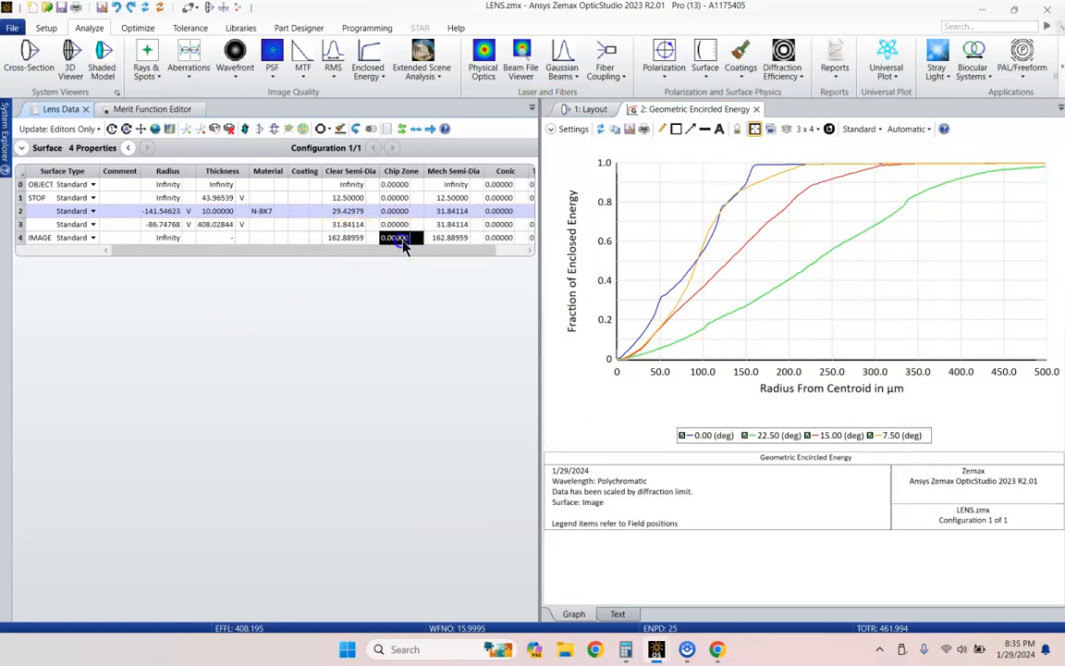
click(350, 238)
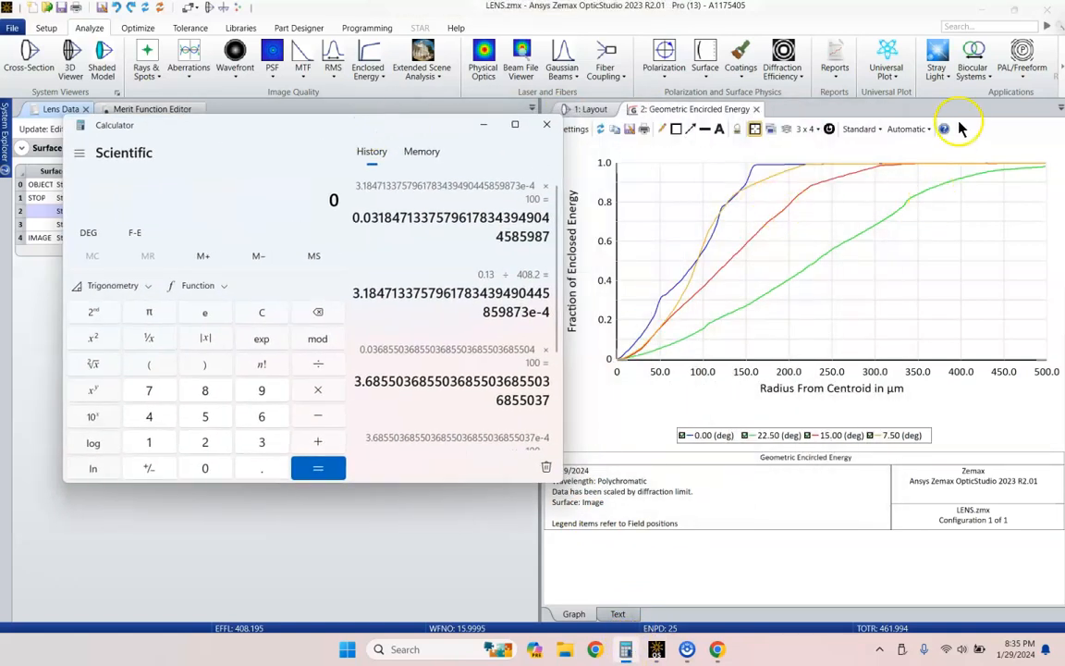
click(546, 124)
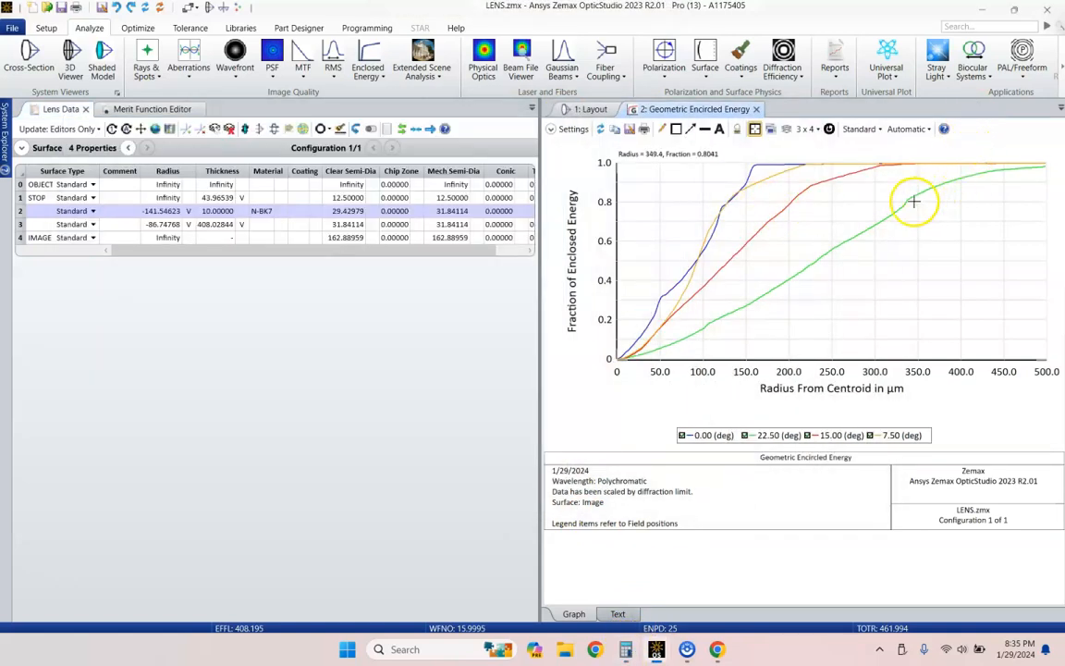
mouse_move(907, 202)
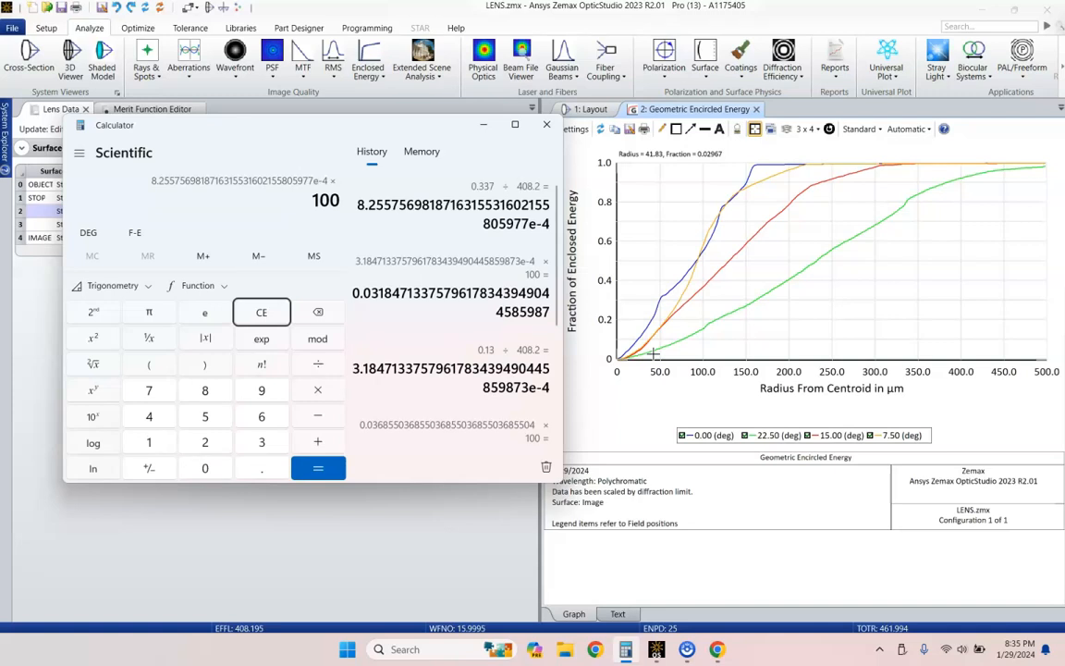
Compute 0.337 ÷ 408.2 × 100 × 1000 ÷ 25.4 ≈ 3.25, then return to the layout
click(317, 467)
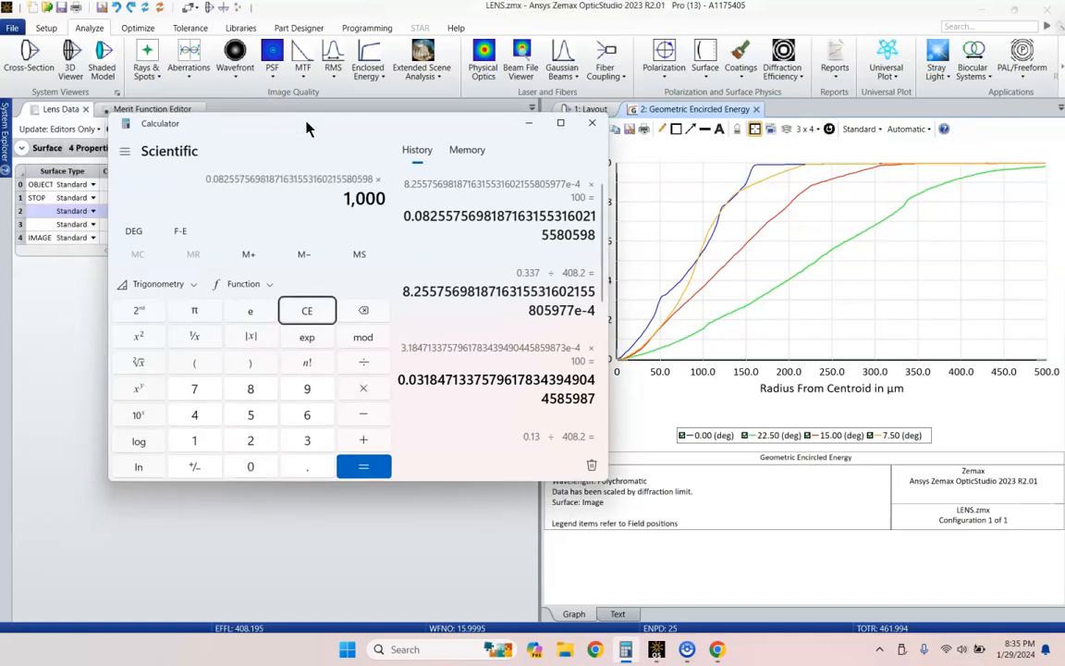
click(363, 466)
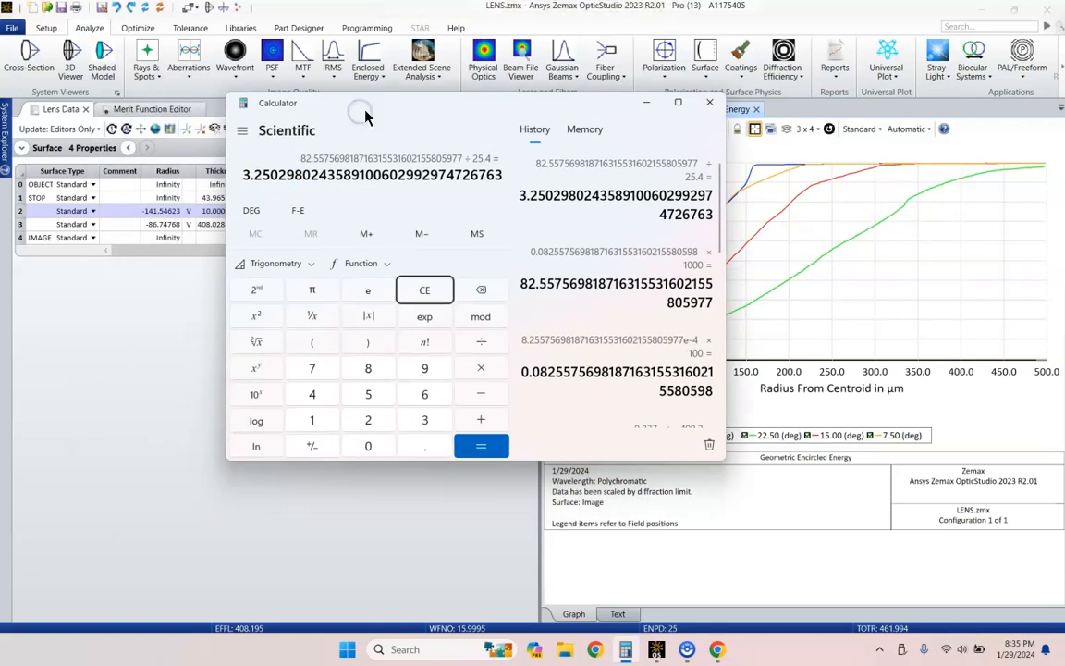
mouse_move(377, 103)
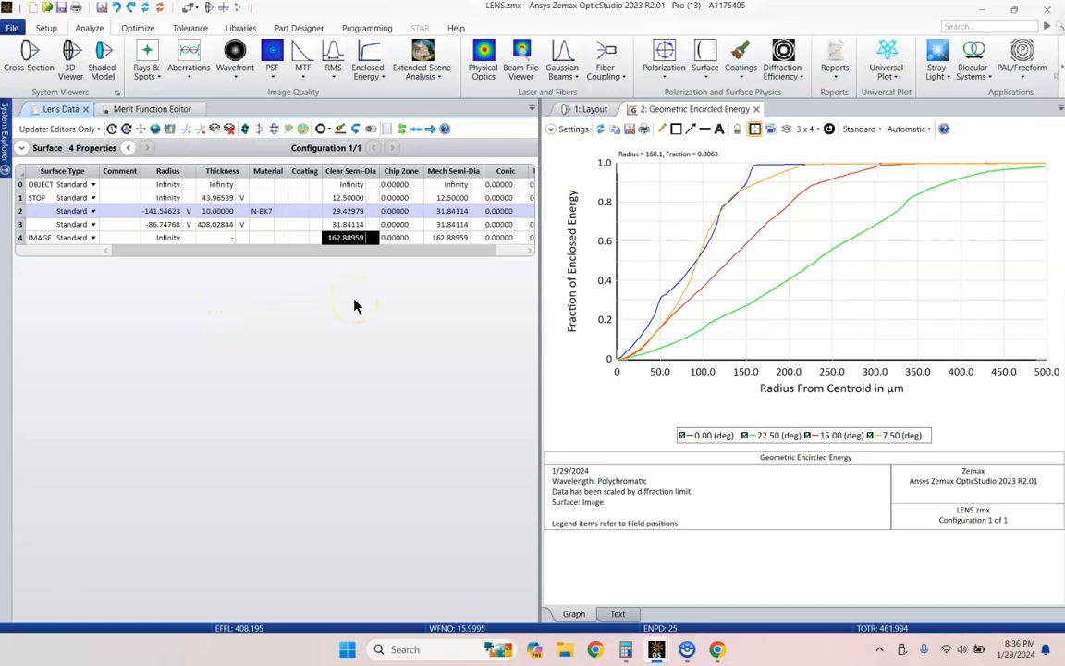
click(592, 109)
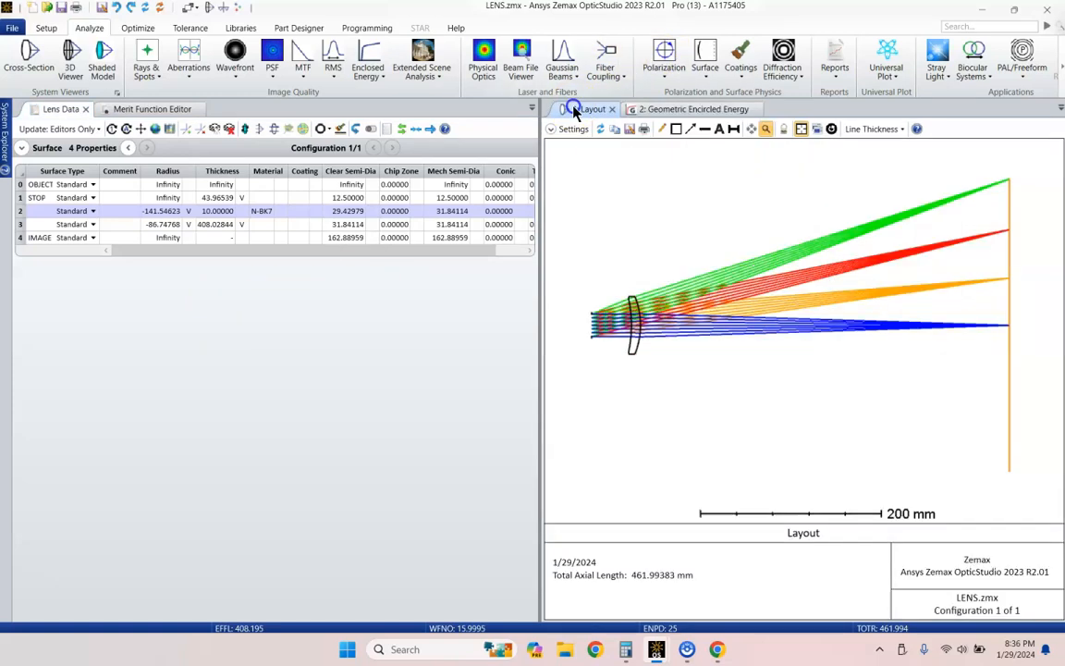